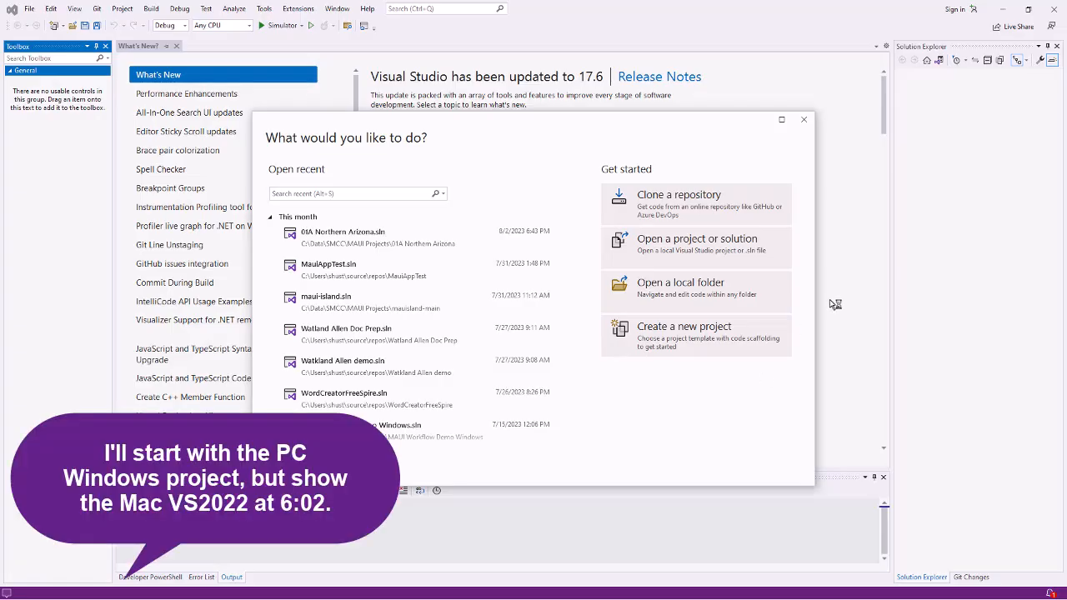
mouse_move(807, 291)
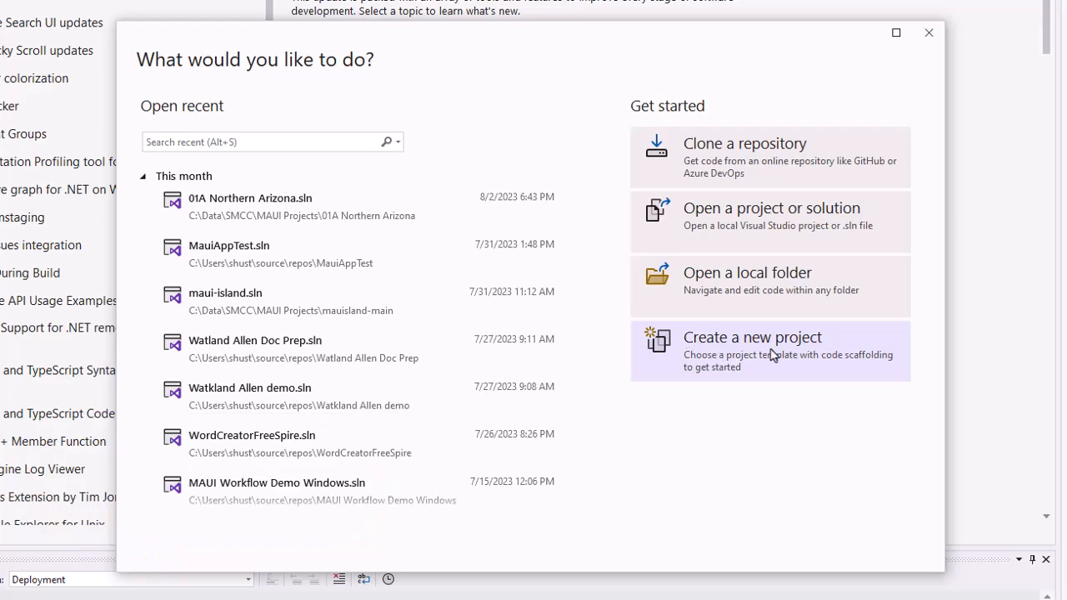
- Begin a new project, filter templates to MAUI and choose the .NET MAUI App template
left_click(752, 337)
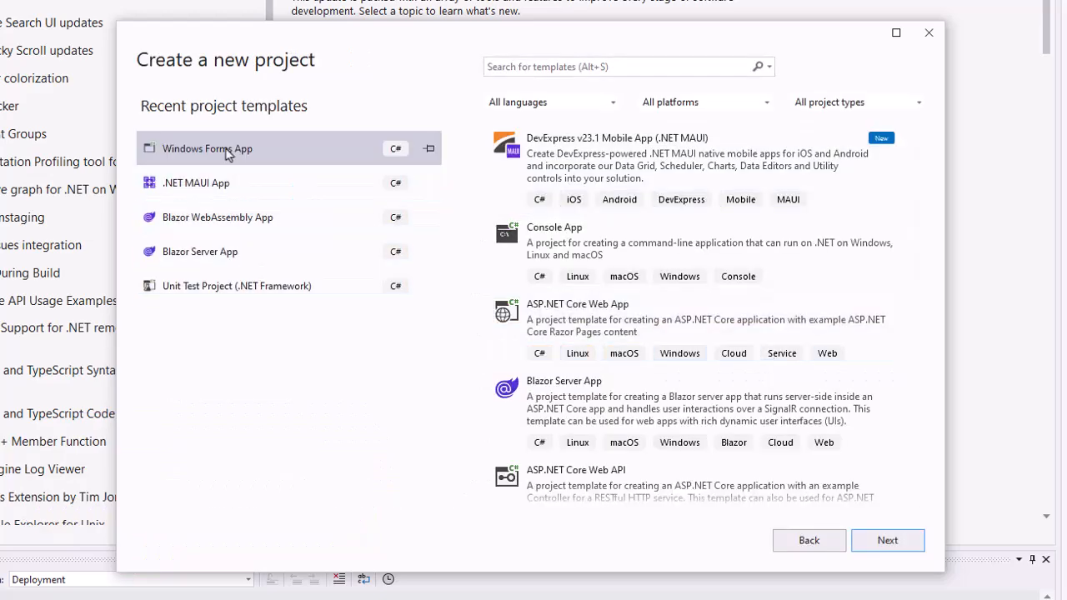
left_click(216, 216)
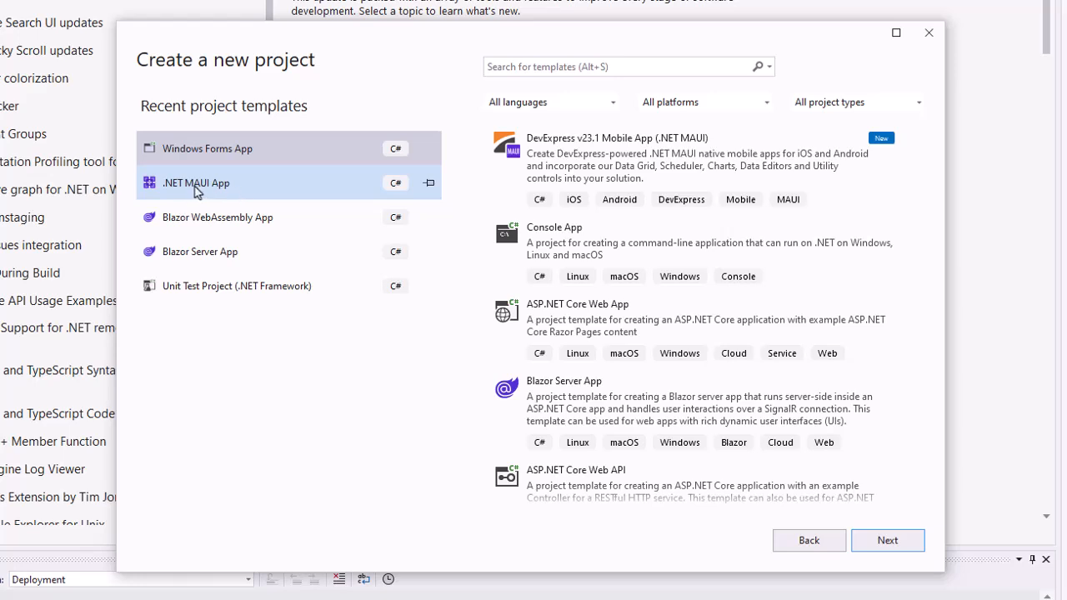
mouse_move(209, 184)
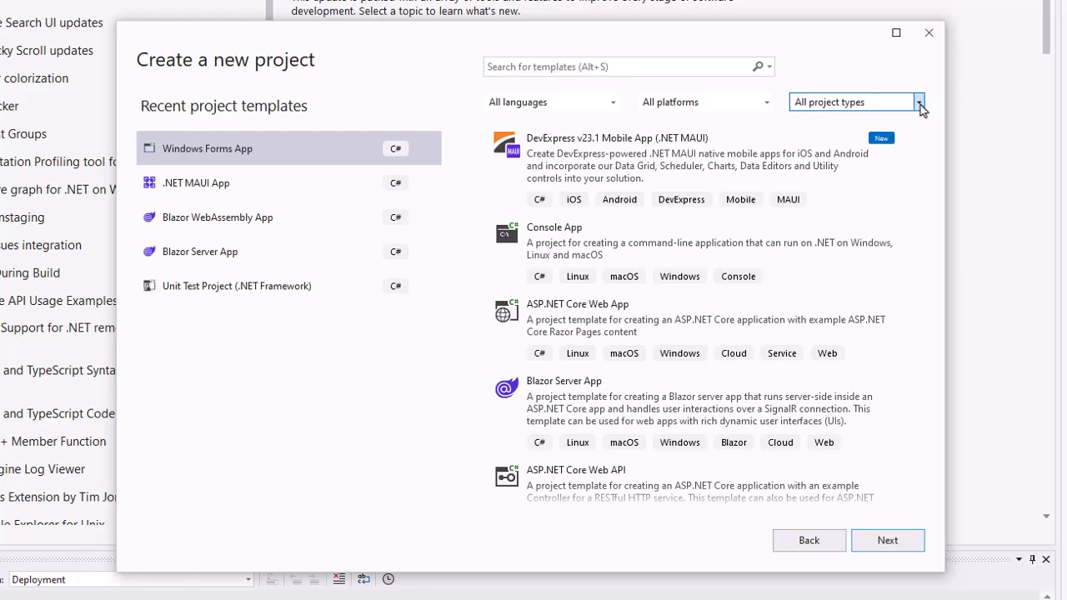
left_click(918, 102)
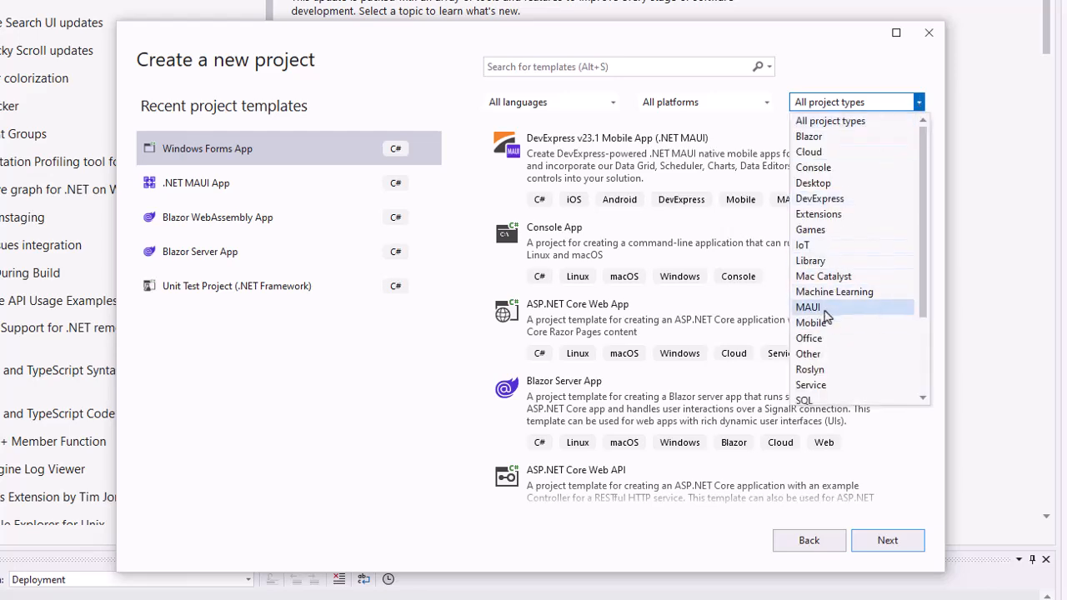
left_click(807, 306)
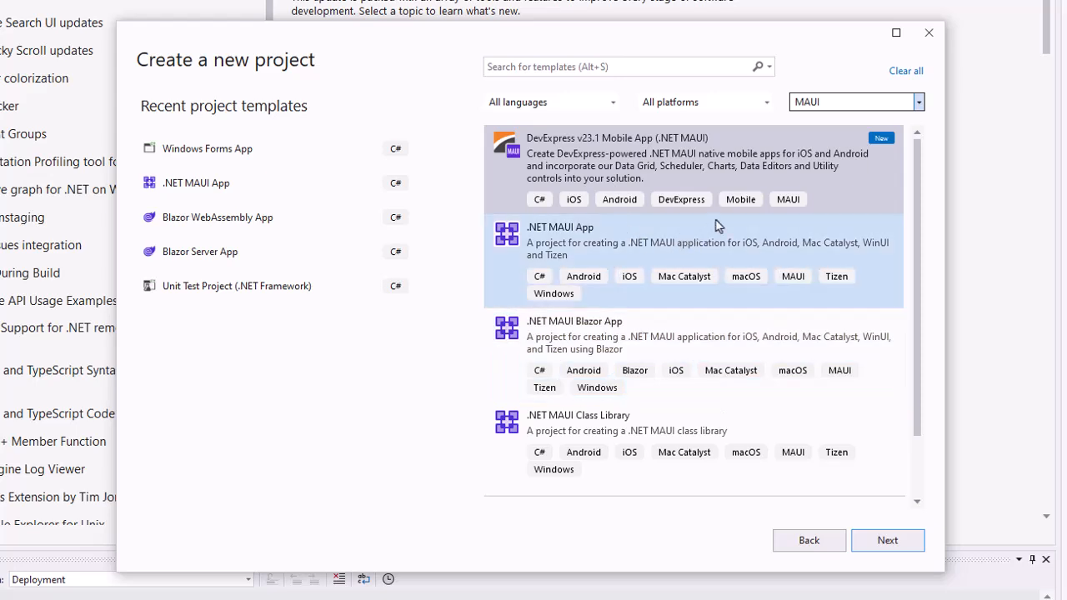
mouse_move(775, 150)
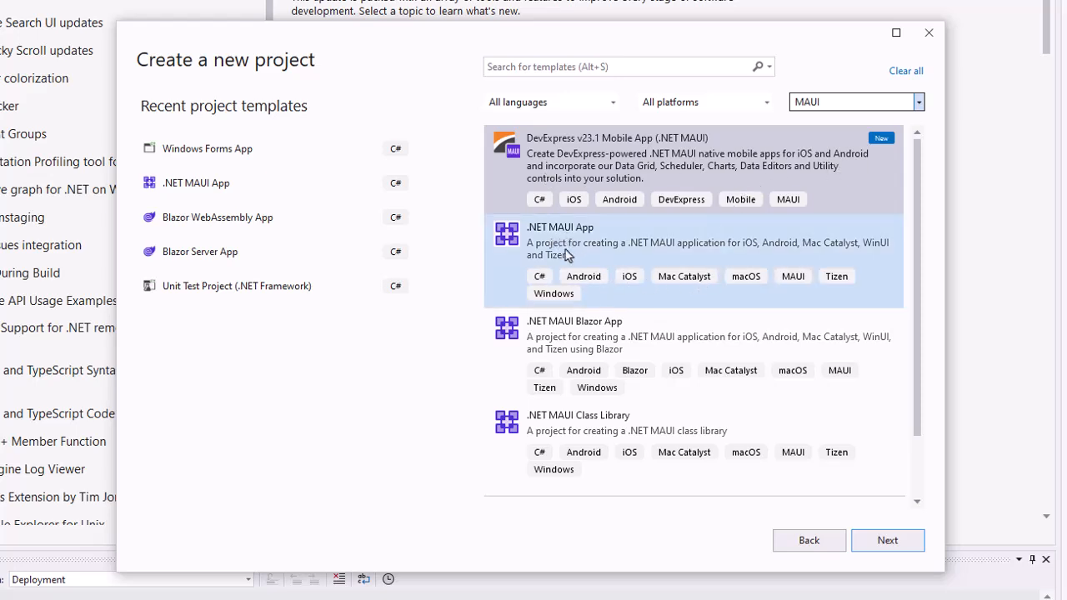
mouse_move(580, 248)
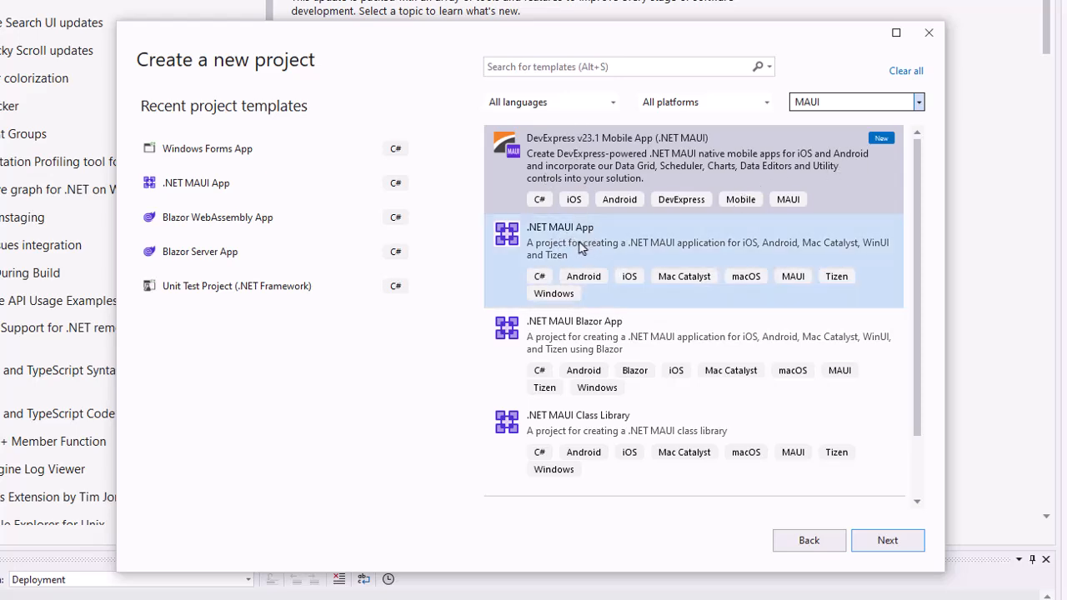
left_click(584, 335)
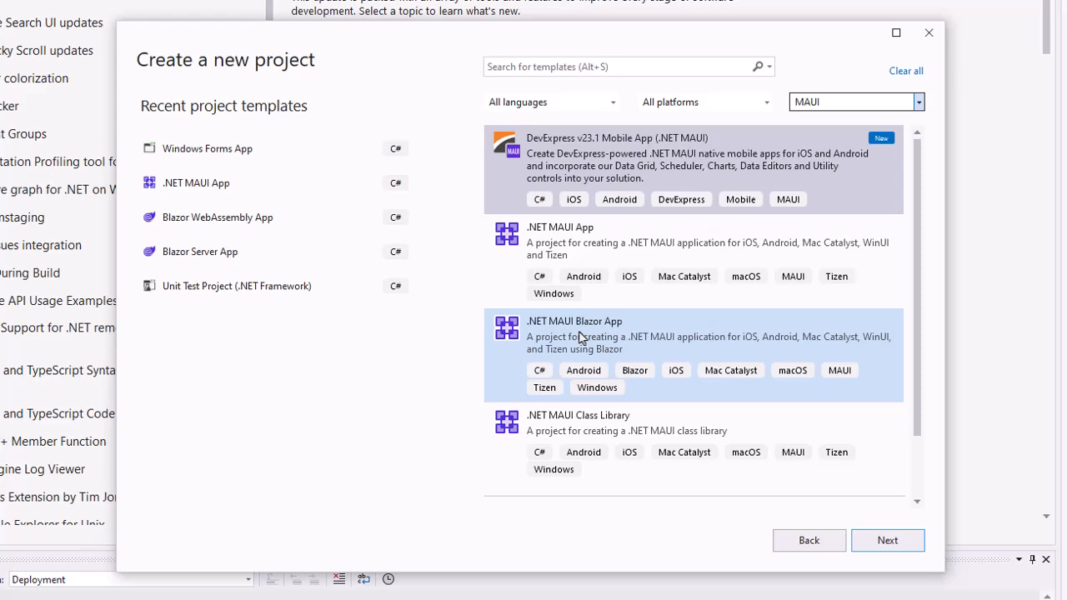
mouse_move(910, 345)
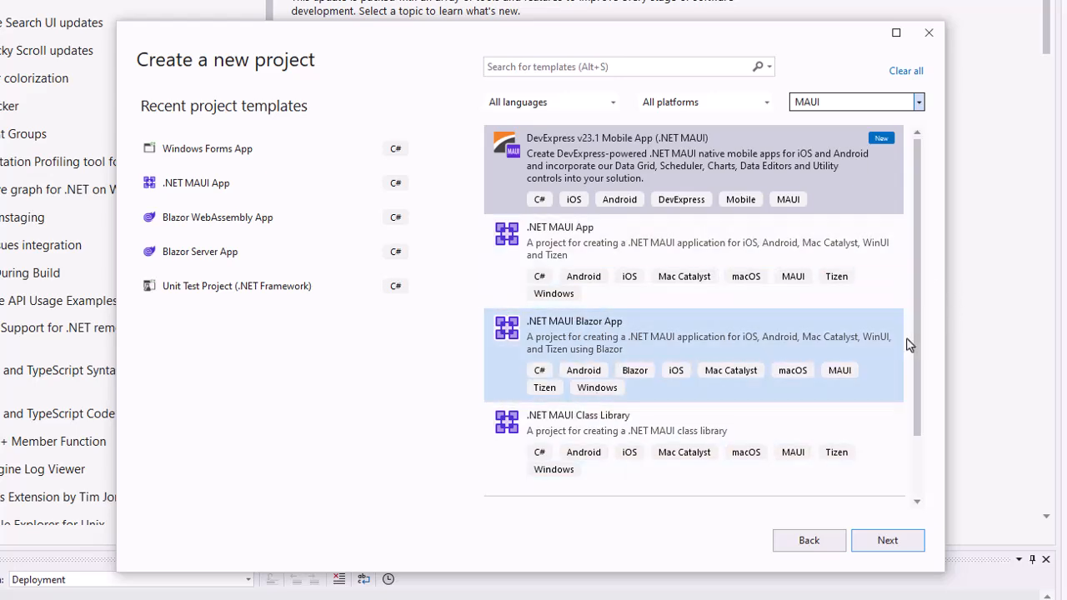
scroll("down", 3)
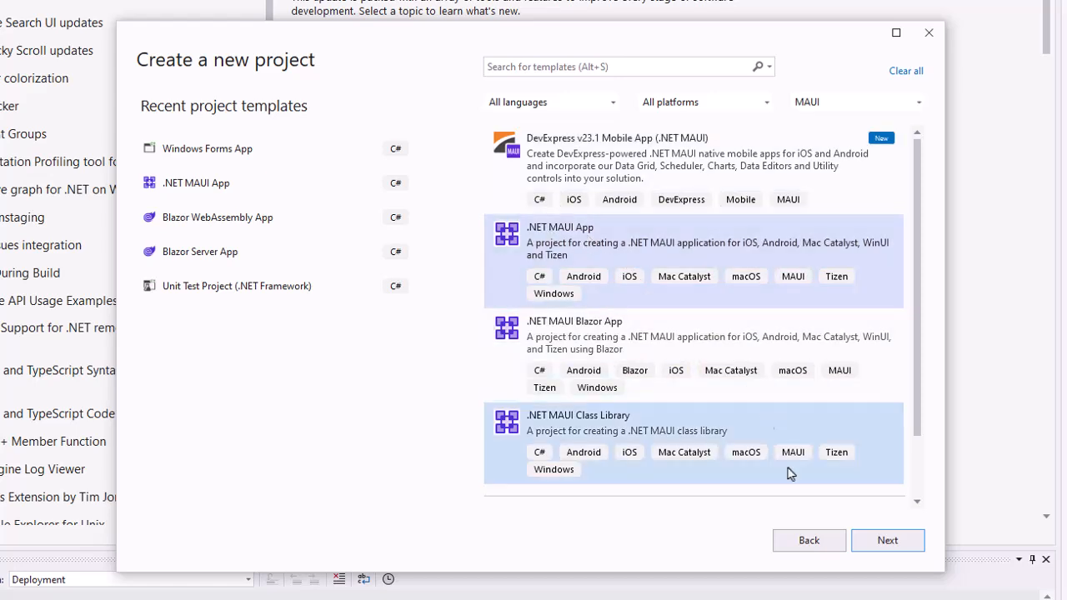
- Proceed to configuration and name the project 'First MAUI App'
left_click(887, 540)
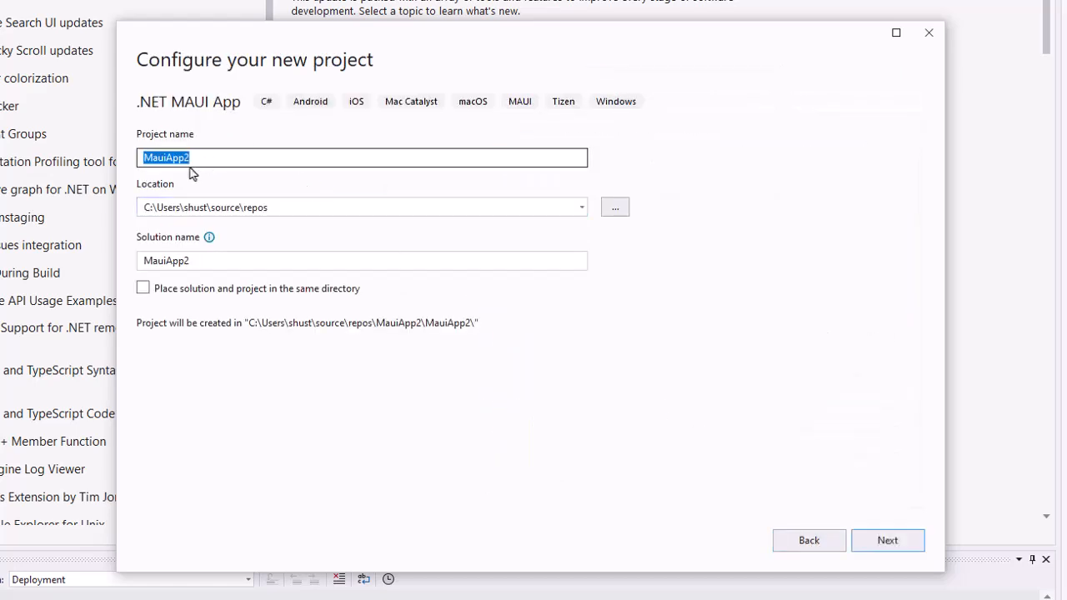
type("First")
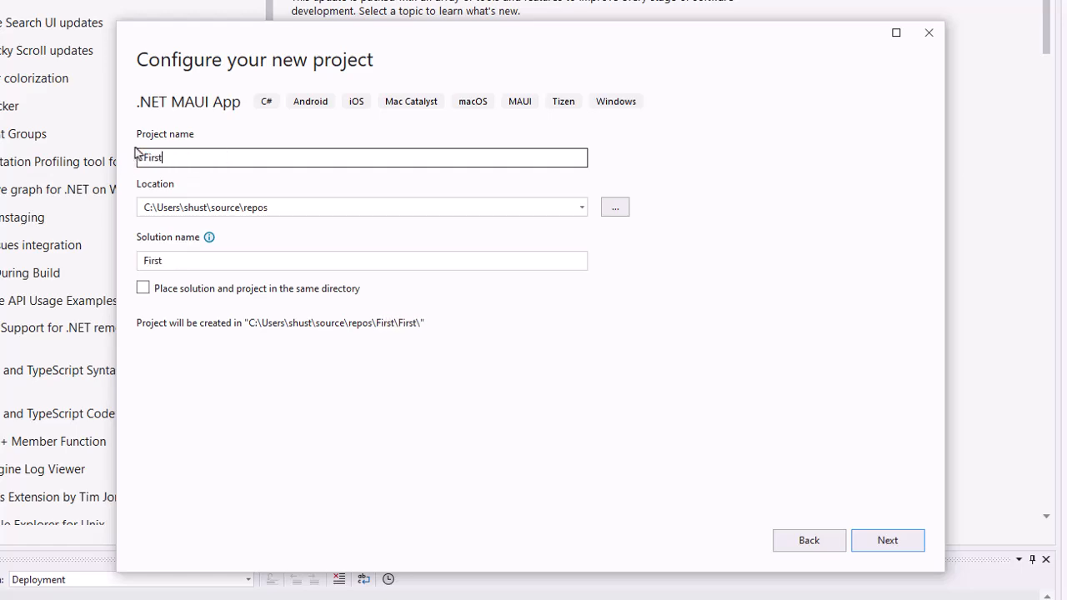
type("ma")
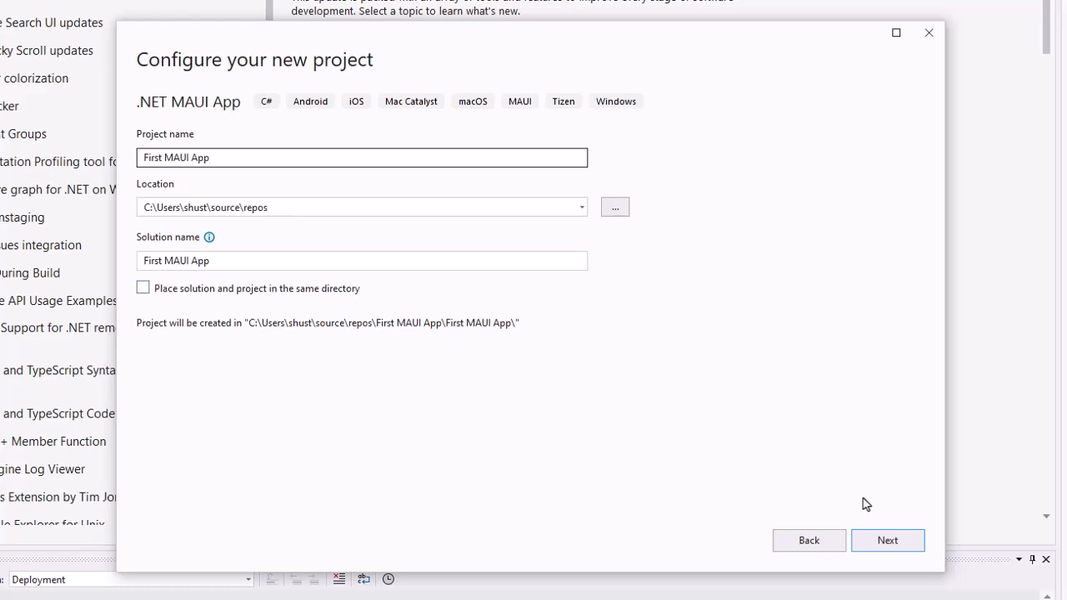
mouse_move(840, 514)
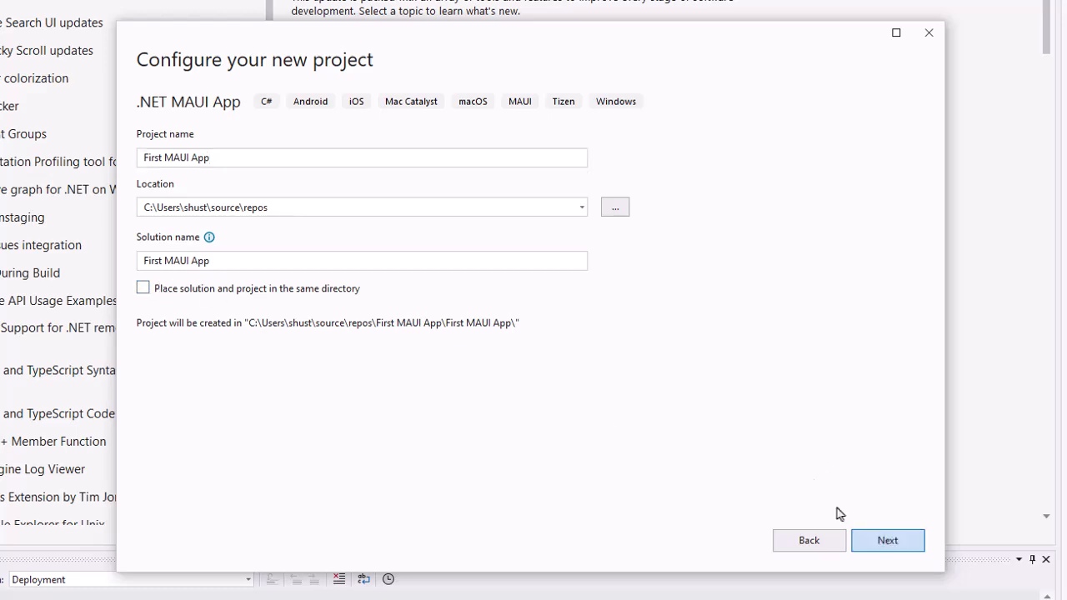
- Keep .NET 7.0 (Standard Term Support) as the framework and create the project
left_click(886, 540)
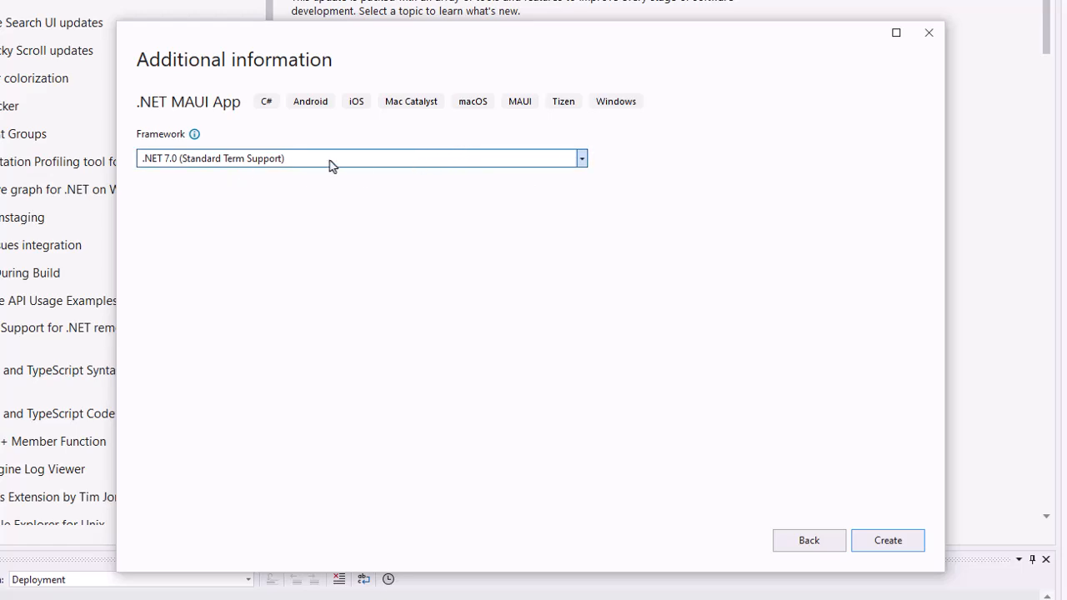
left_click(580, 156)
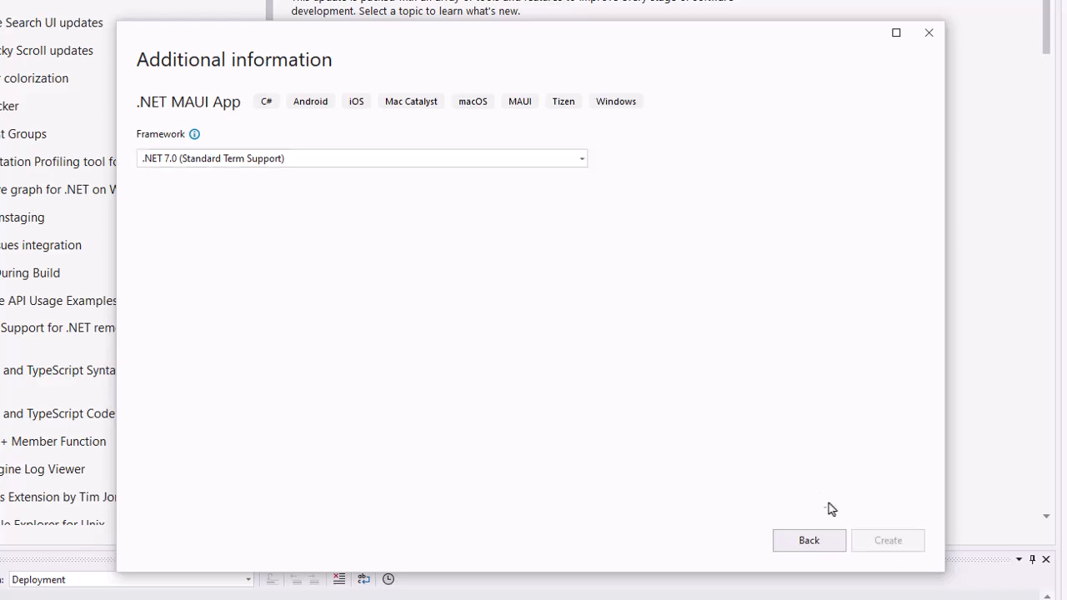
left_click(887, 540)
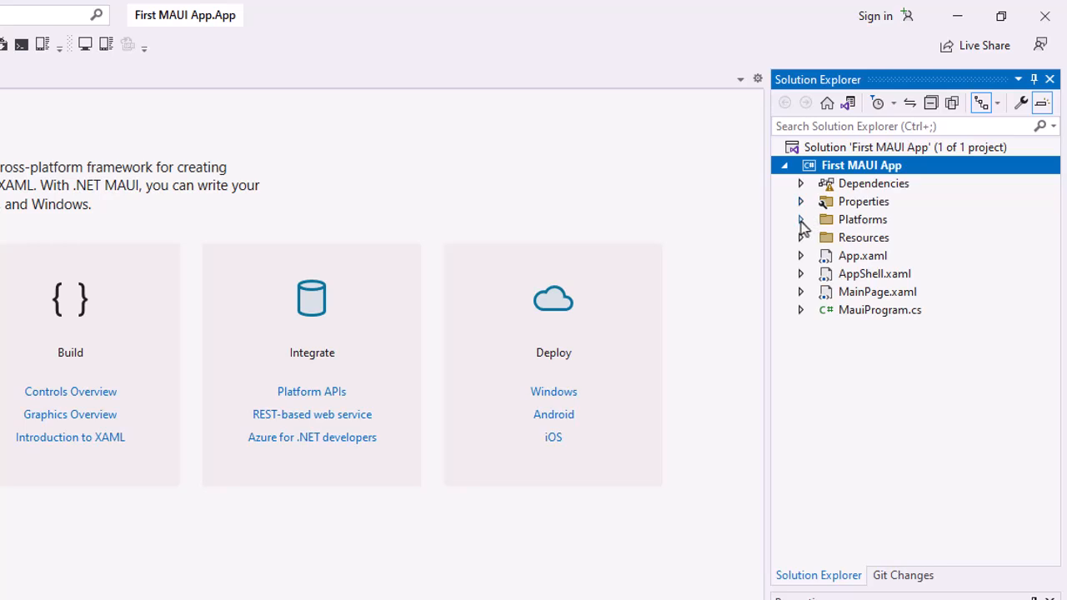
- Expand the Platforms and Resources folders and select MainPage.xaml
left_click(800, 220)
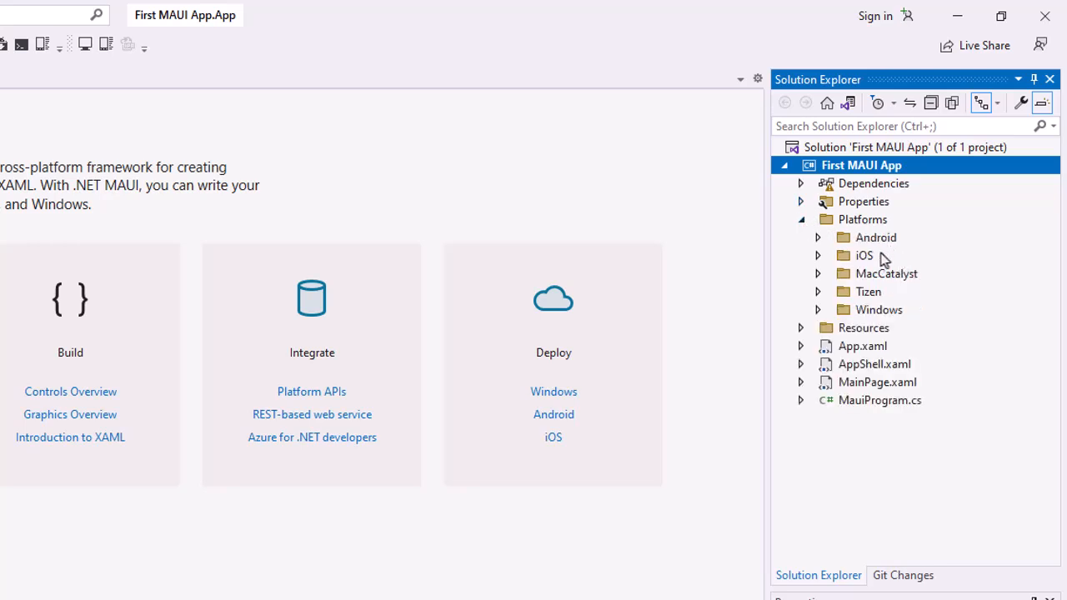
mouse_move(898, 277)
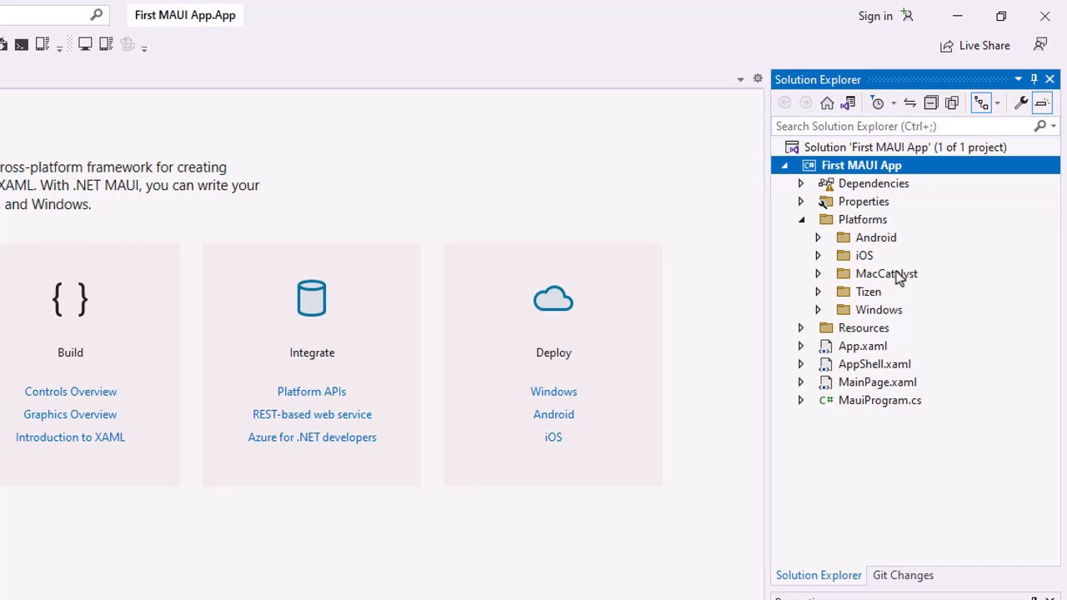
mouse_move(875, 320)
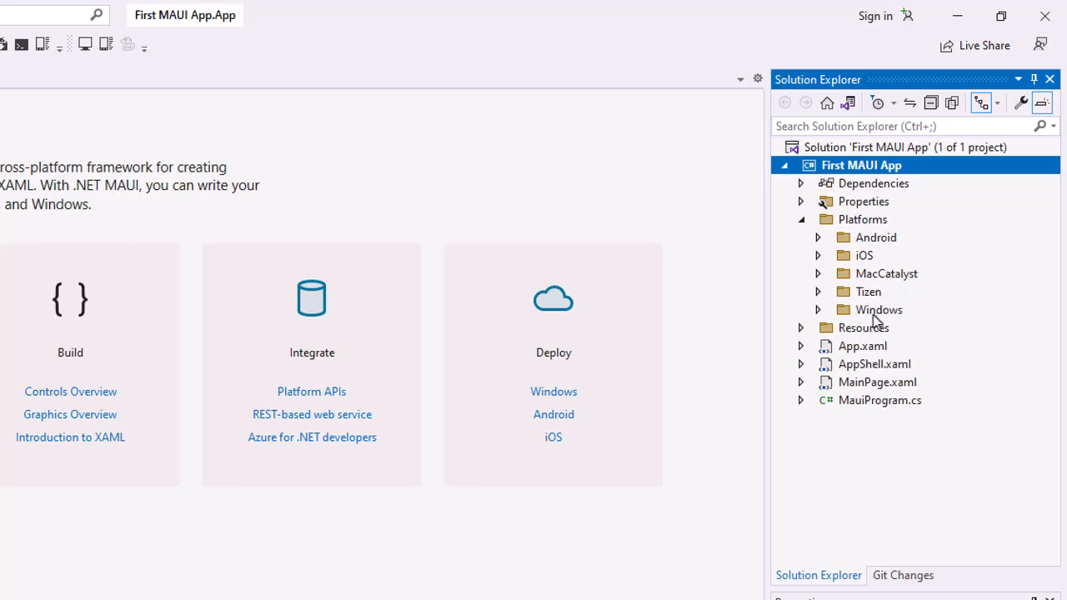
left_click(800, 327)
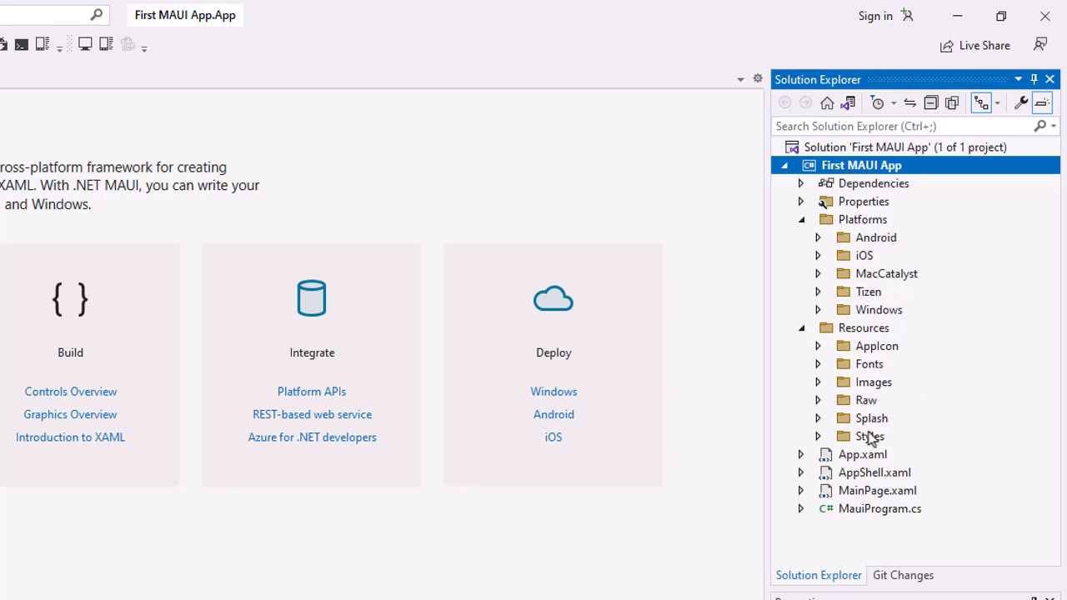
mouse_move(873, 465)
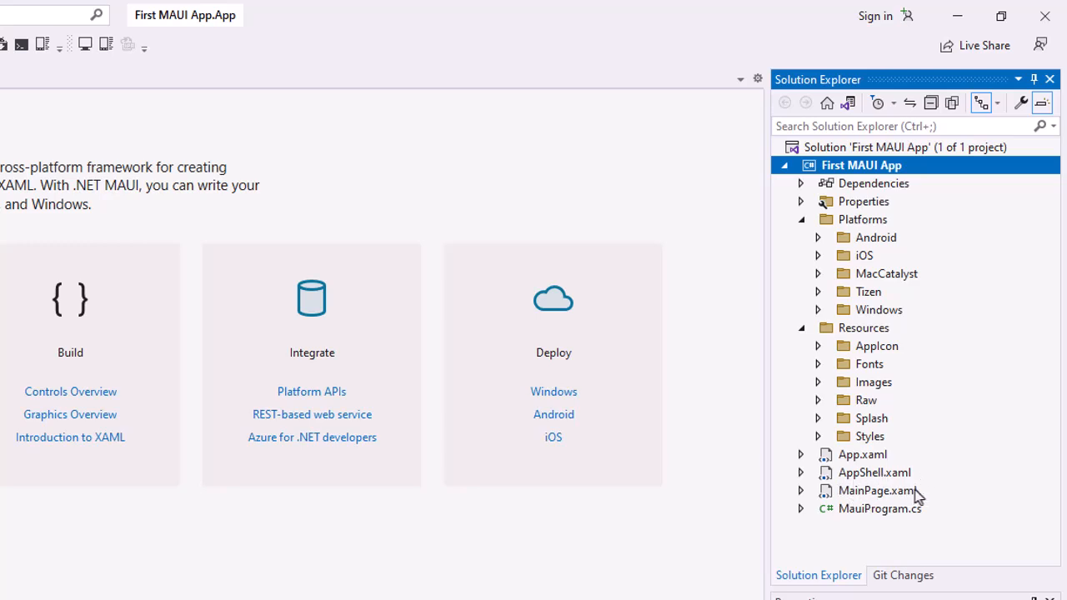
mouse_move(926, 525)
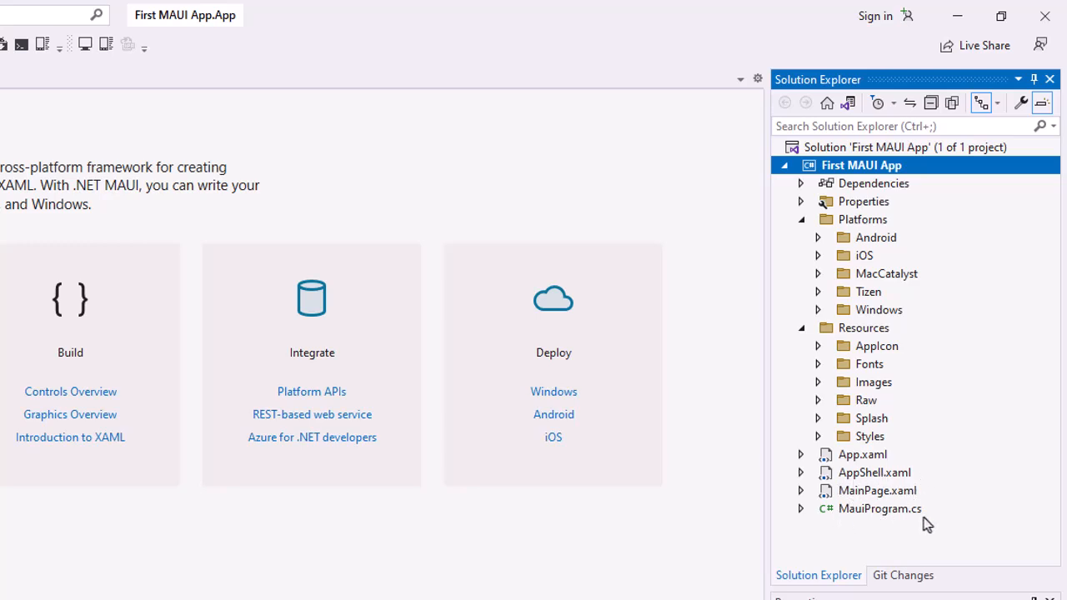
mouse_move(856, 497)
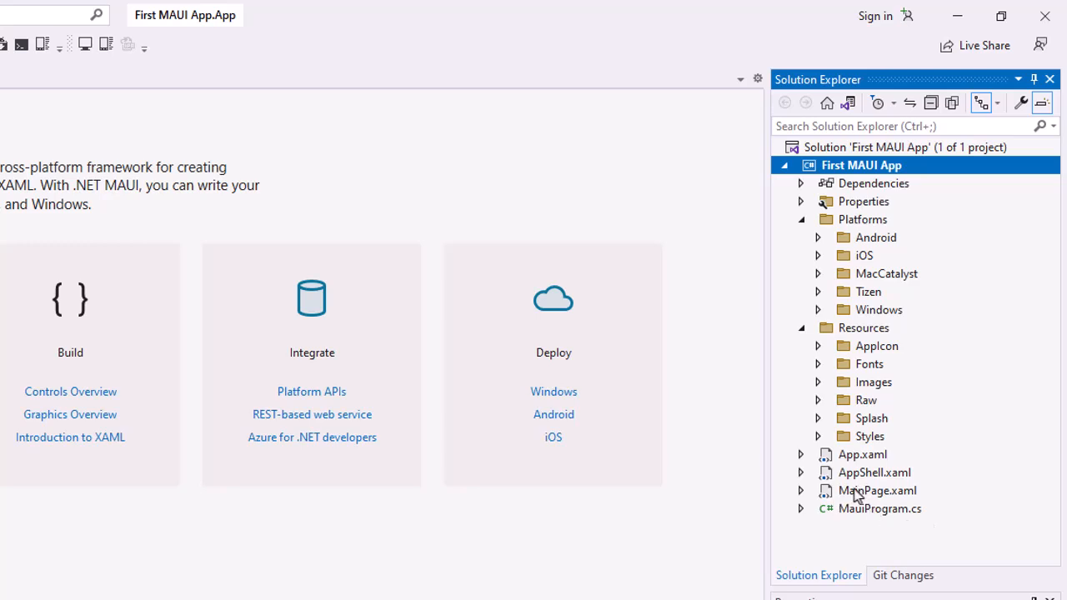
left_click(877, 490)
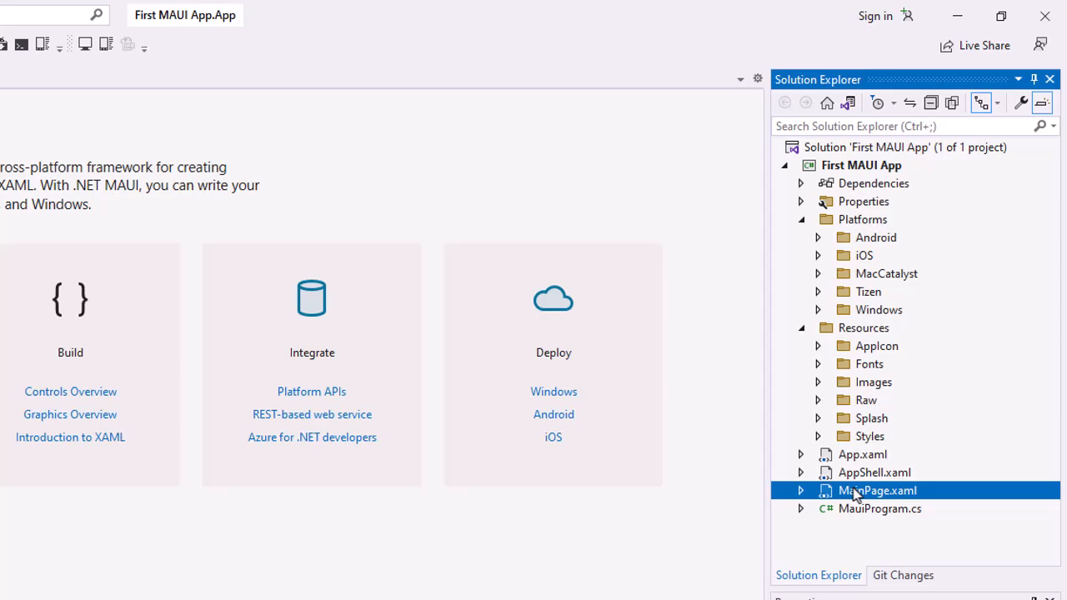
mouse_move(843, 497)
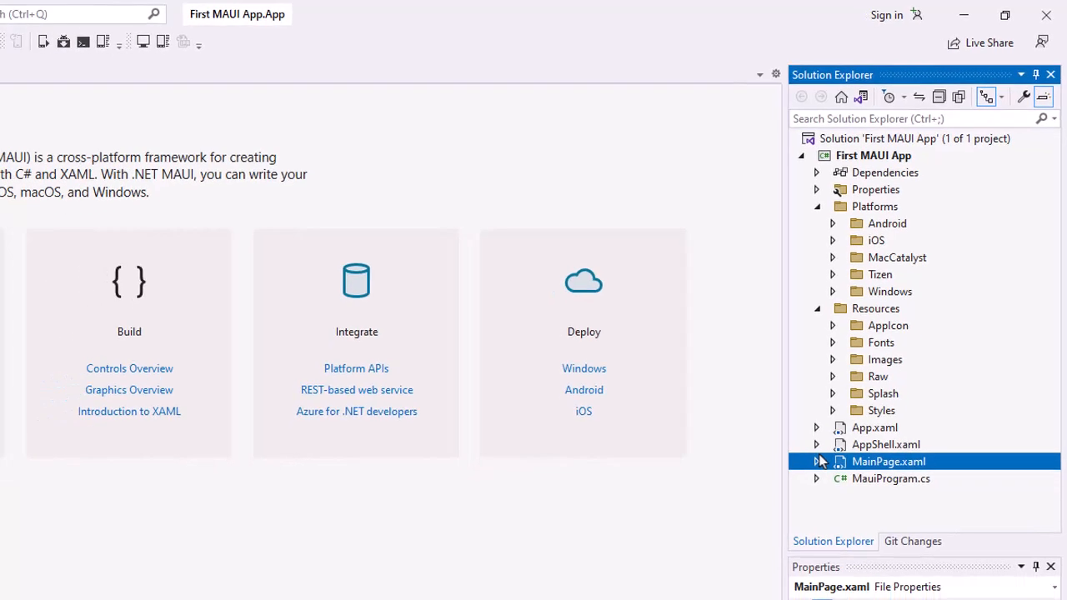
- Open MainPage.xaml and then its code-behind MainPage.xaml.cs
double_click(889, 460)
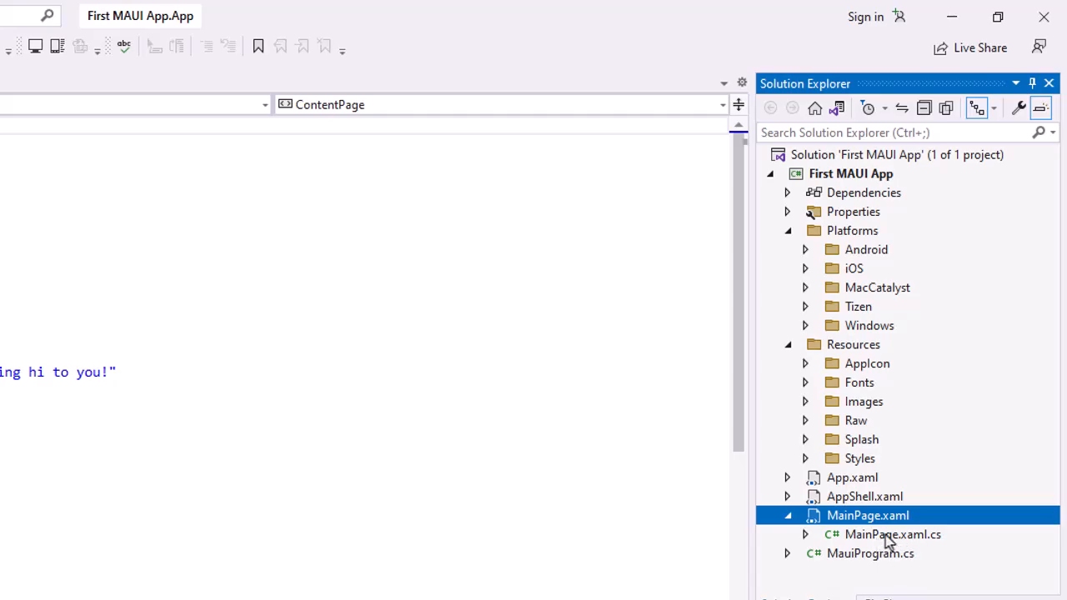
double_click(892, 533)
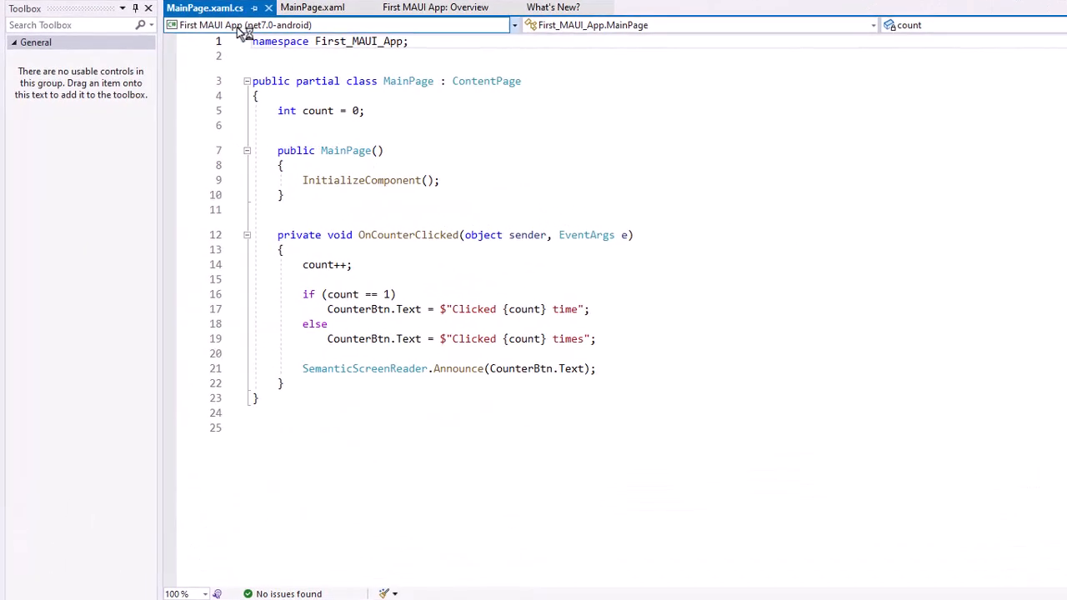
mouse_move(313, 7)
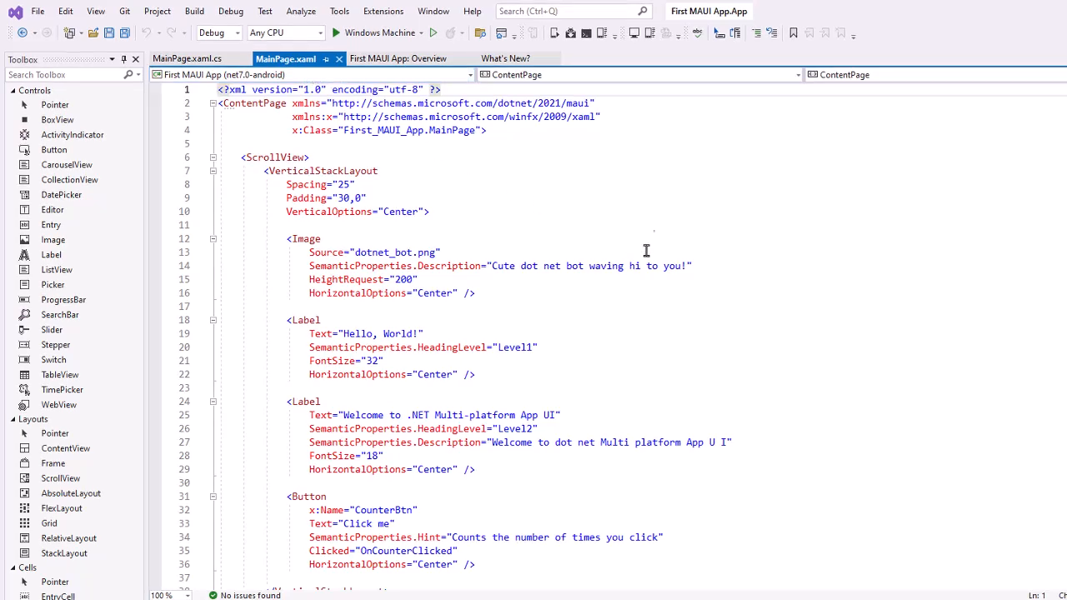
mouse_move(377, 33)
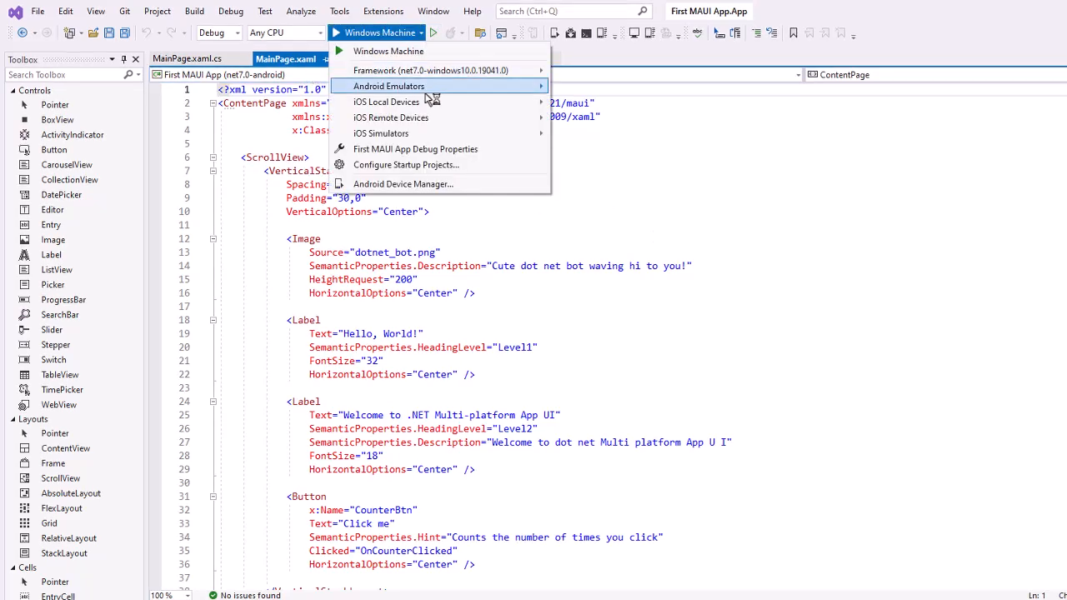
mouse_move(386, 102)
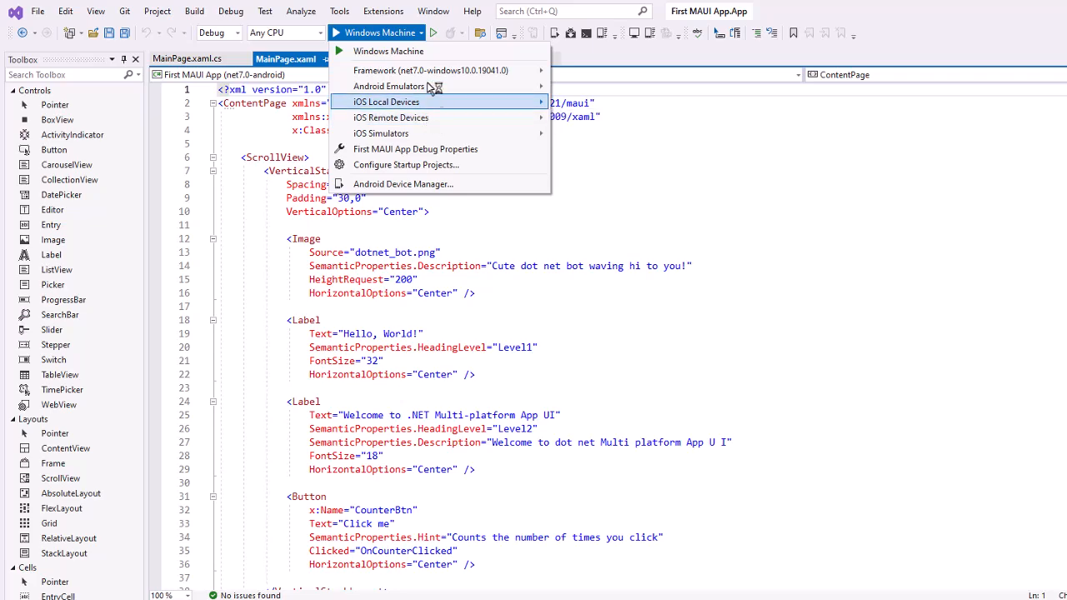
mouse_move(390, 87)
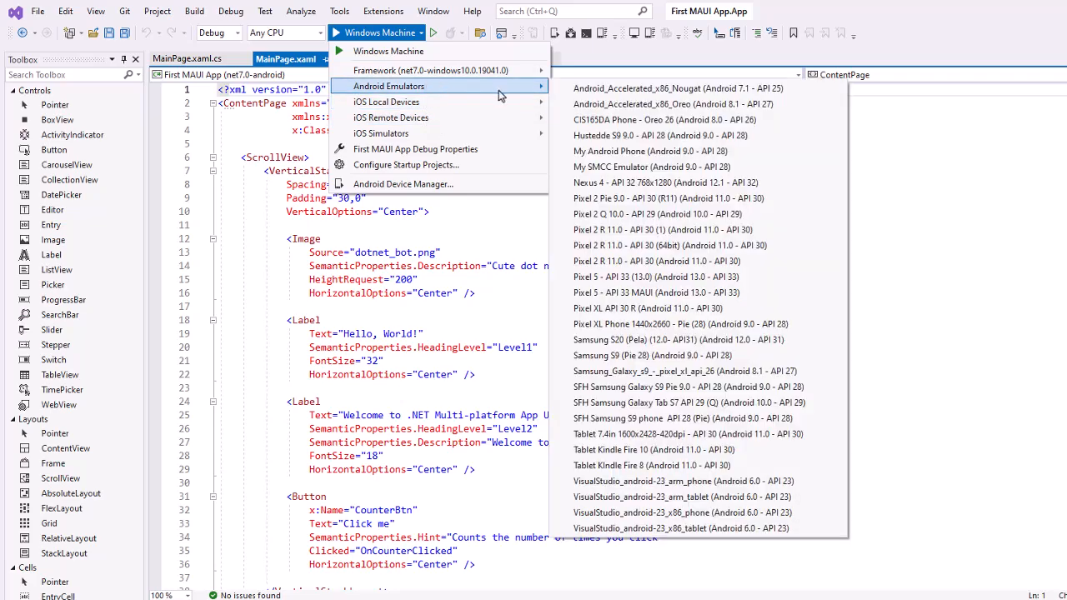
mouse_move(687, 293)
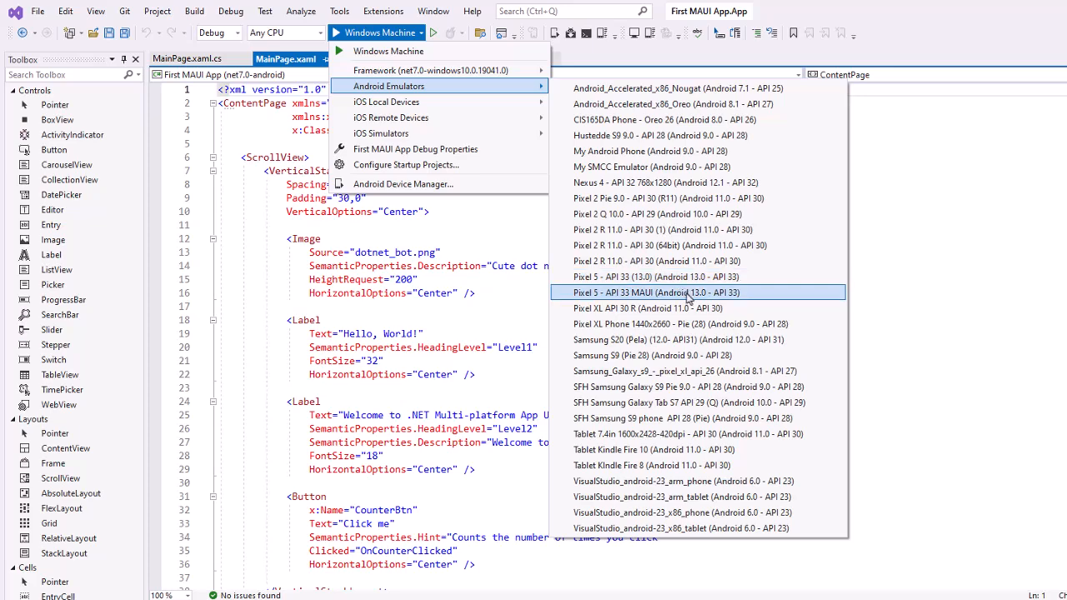
- Pick the Pixel 5 - API 33 MAUI emulator as the run target
left_click(655, 293)
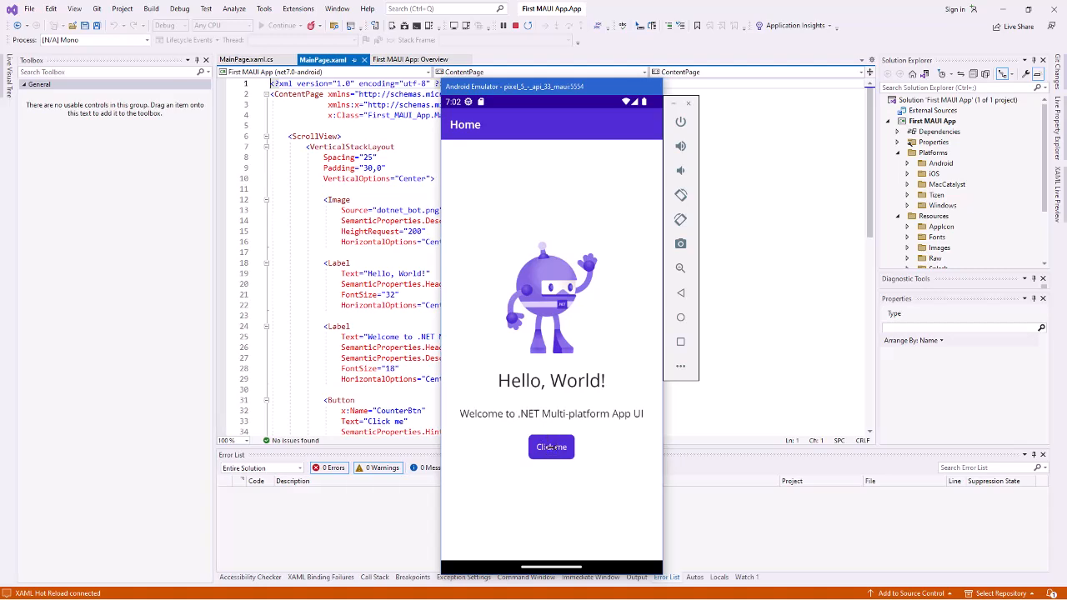
- Tap Click me until the counter reads Clicked 4 times, then return to MainPage.xaml.cs
left_click(550, 446)
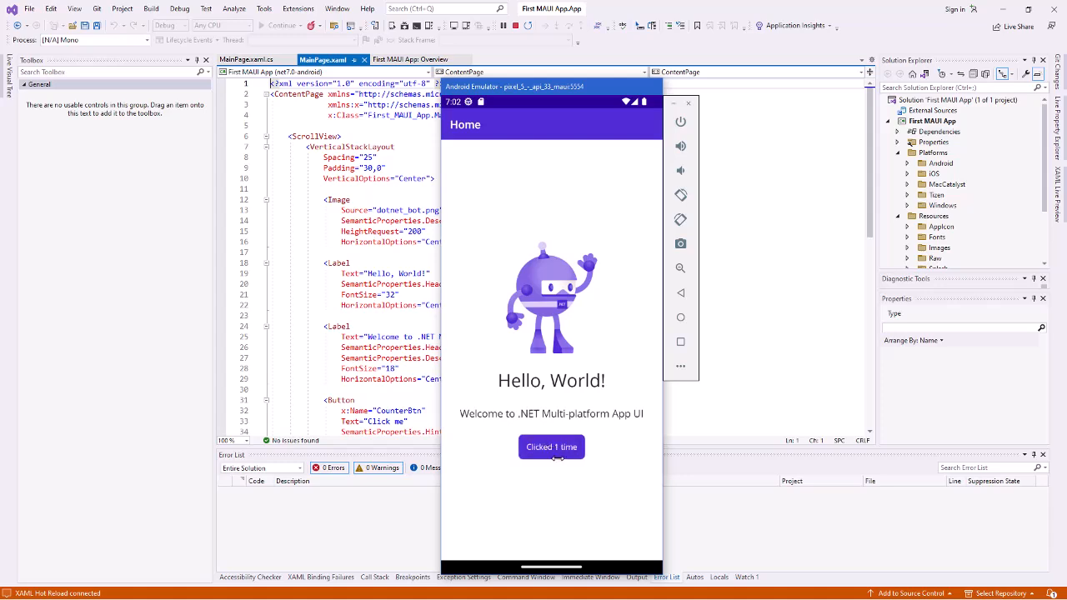
left_click(550, 447)
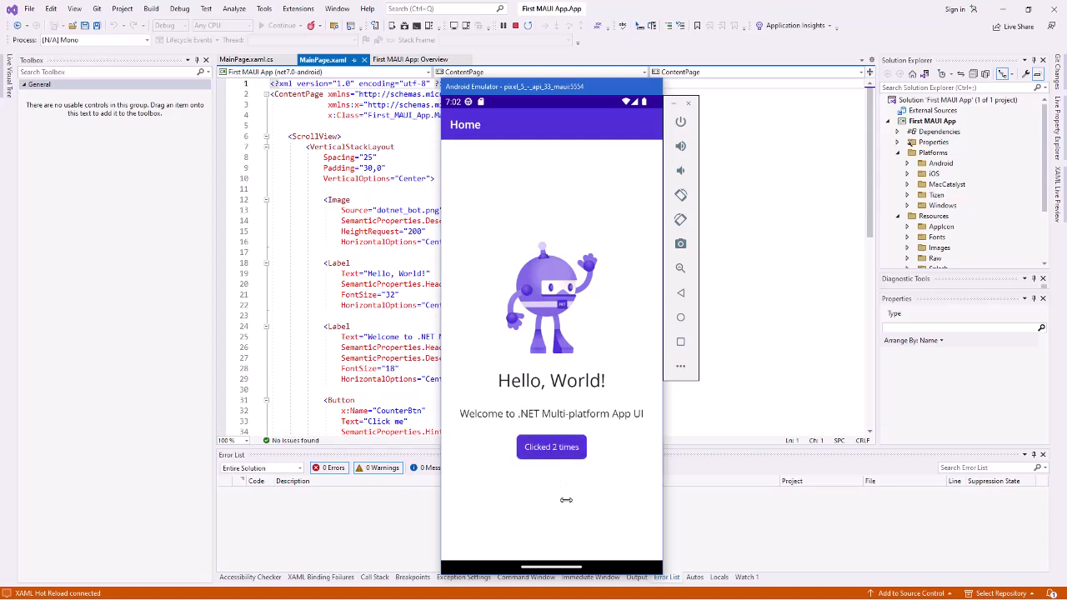
left_click(551, 447)
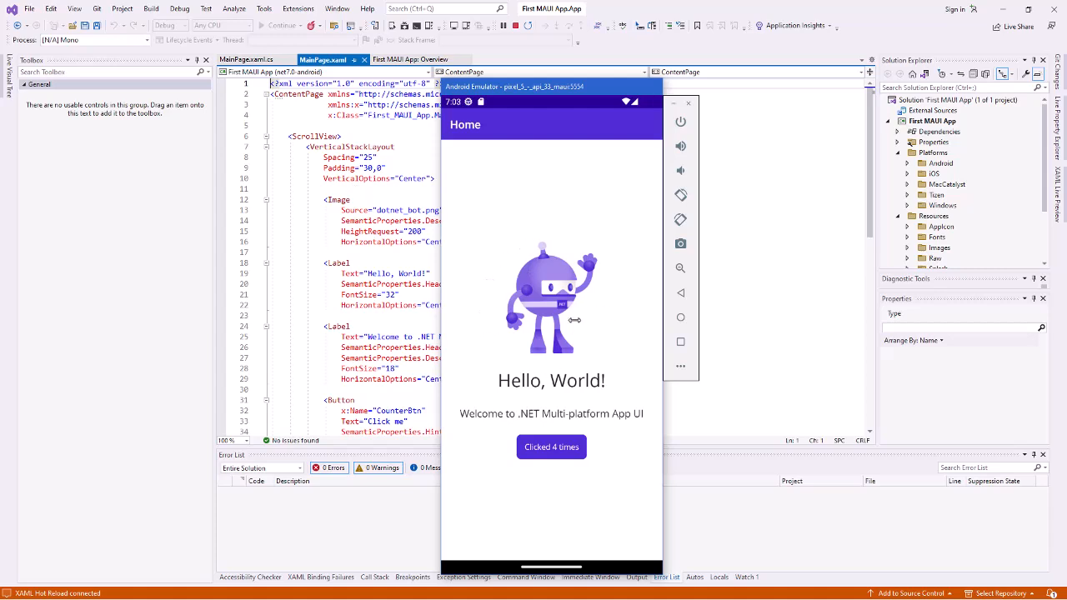
mouse_move(514, 380)
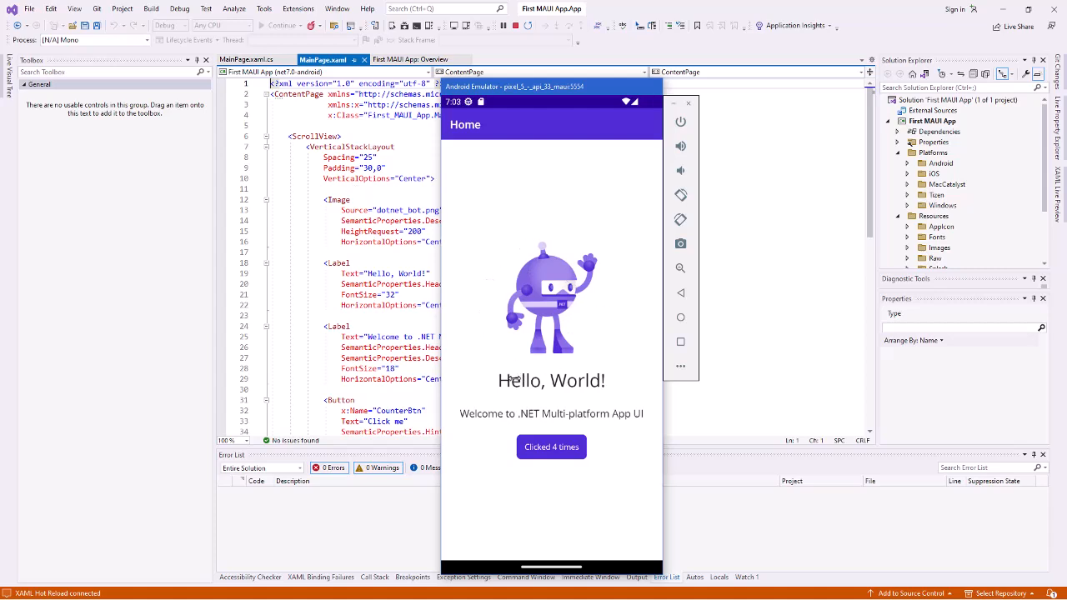
mouse_move(403, 282)
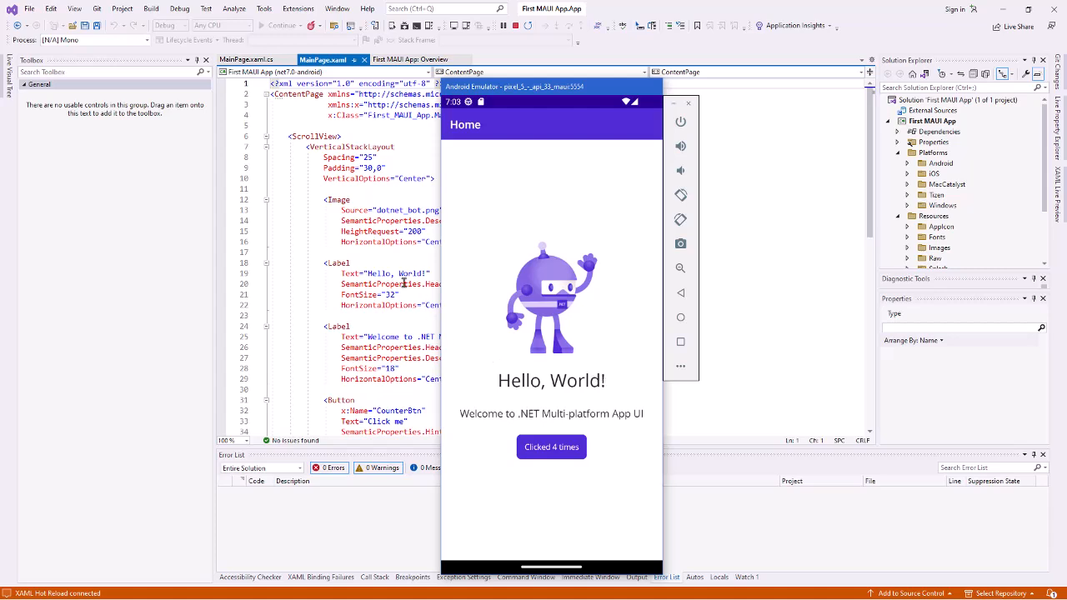
mouse_move(570, 90)
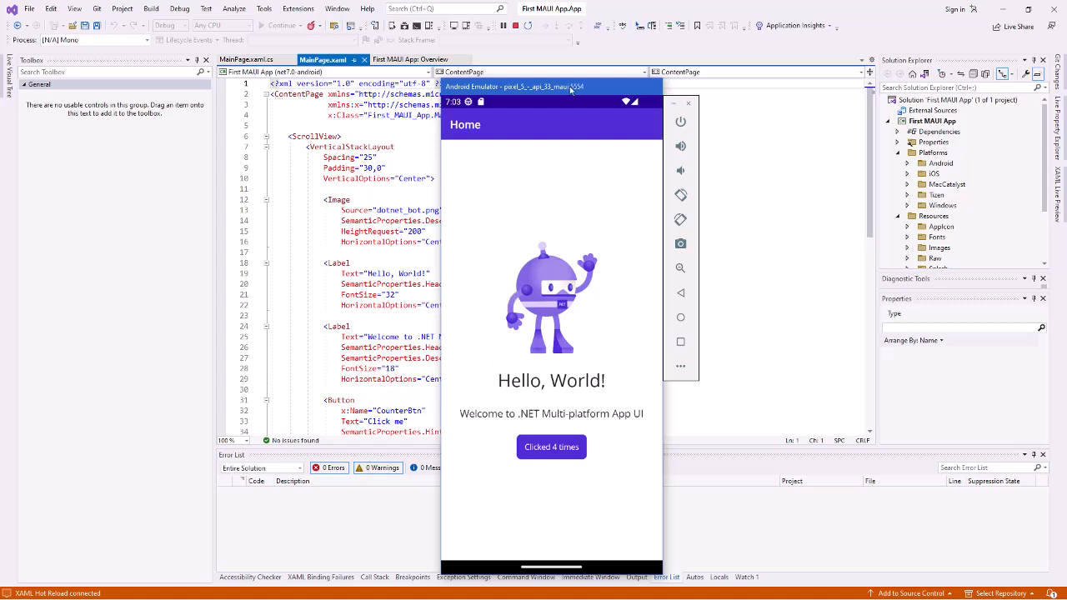
left_click_drag(510, 86, 653, 73)
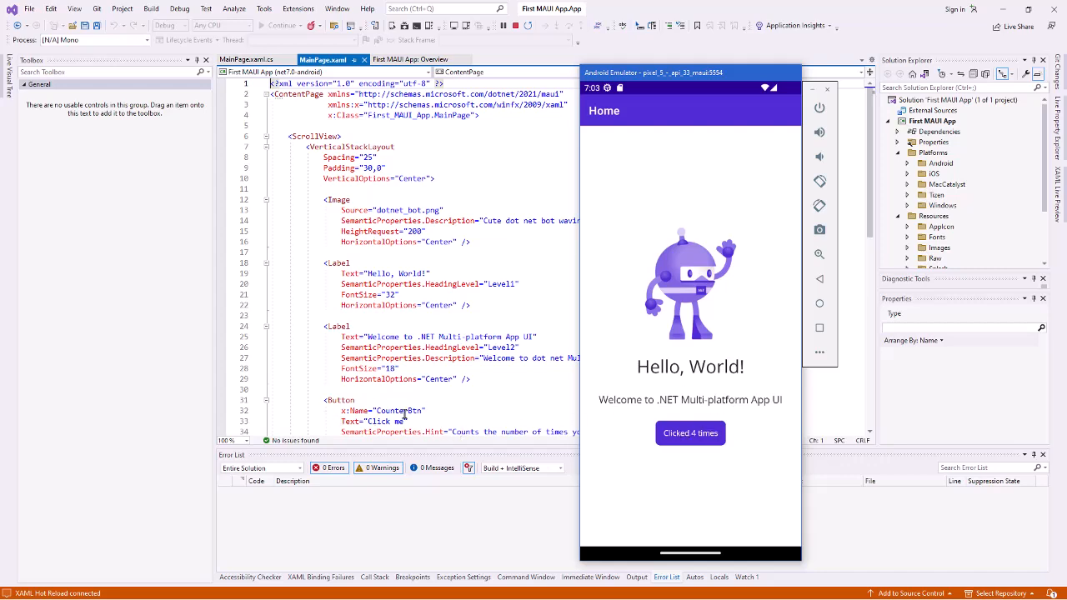
left_click(247, 60)
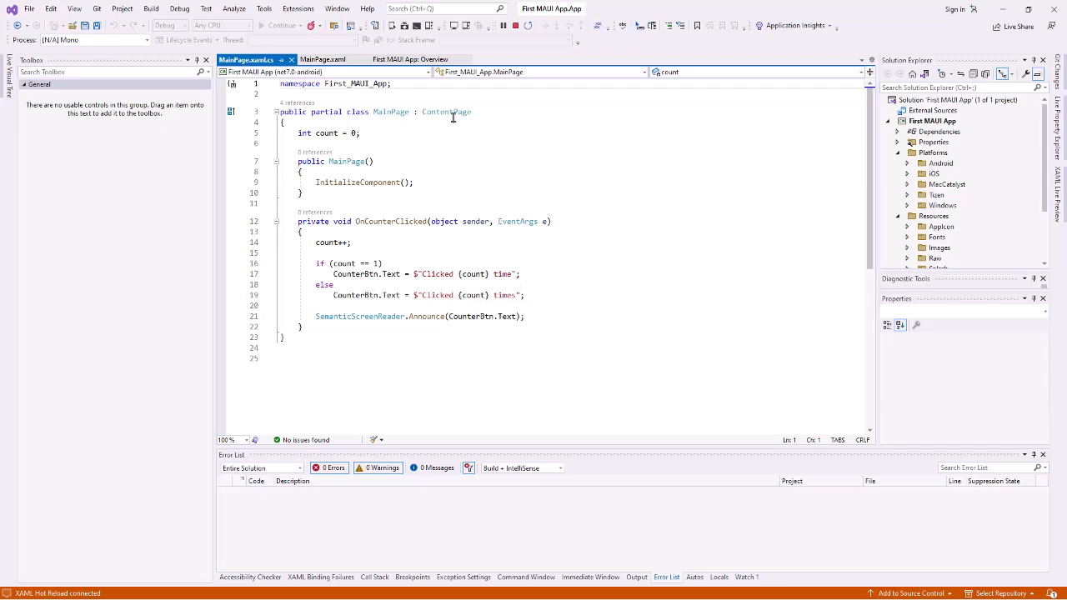
- Return to MainPage.xaml, select the VerticalStackLayout block and refresh the project tree
left_click(323, 60)
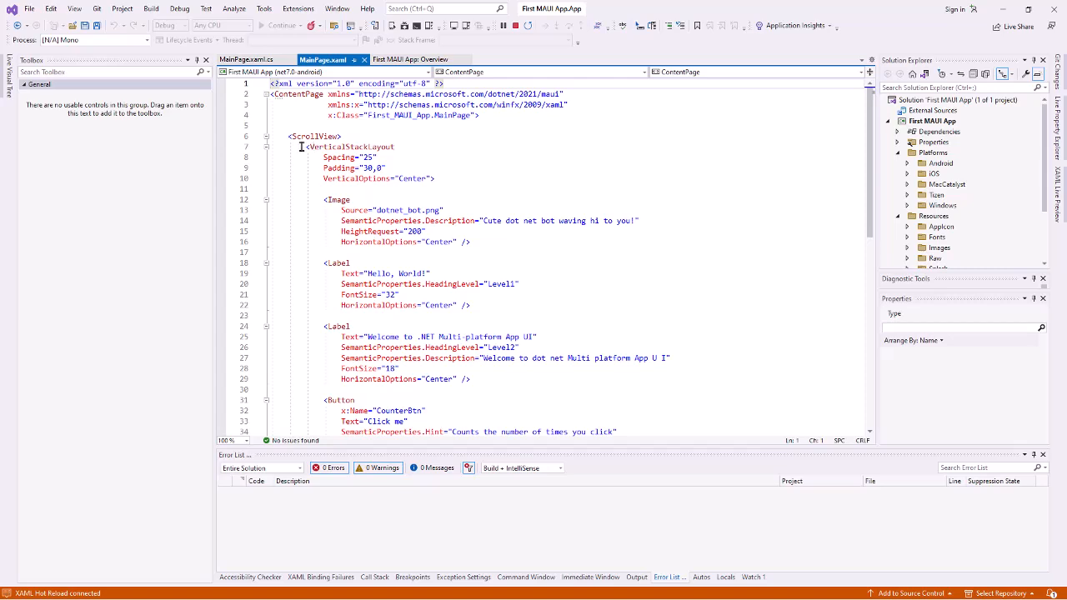
left_click_drag(300, 146, 350, 178)
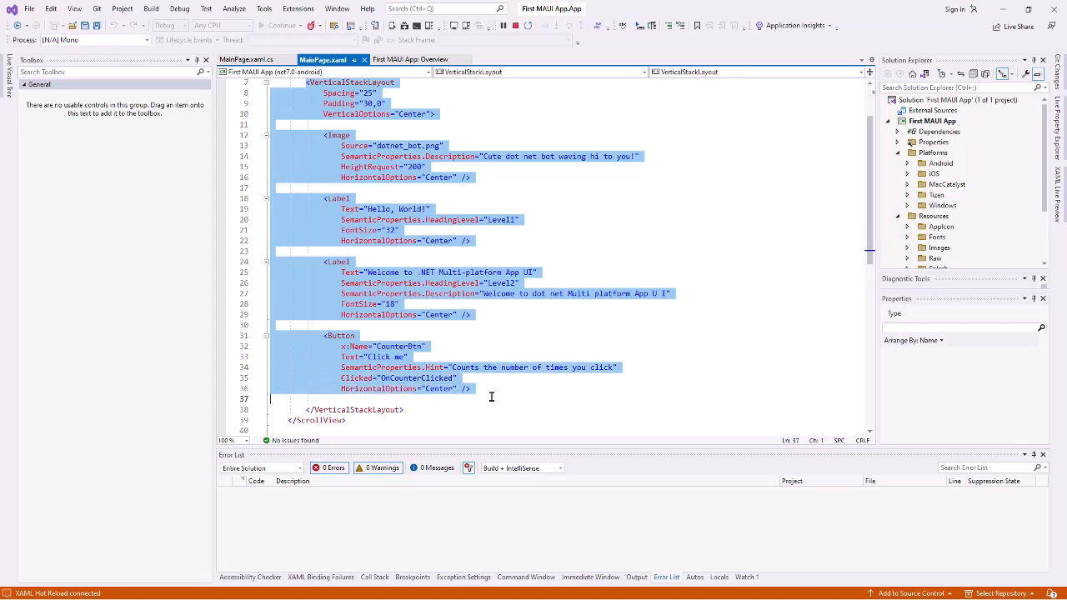
left_click(470, 388)
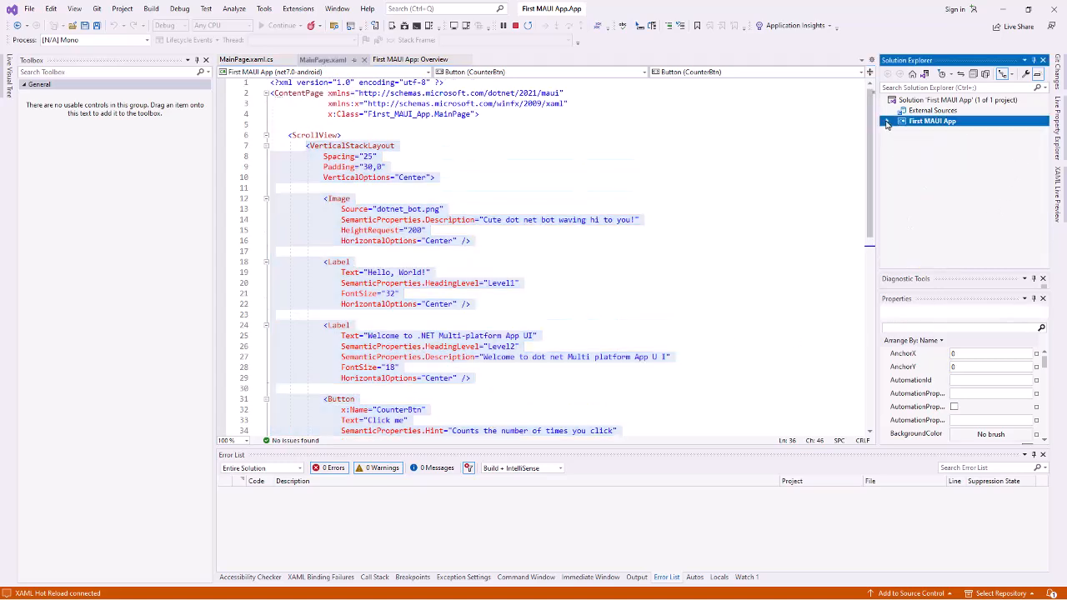
left_click(887, 120)
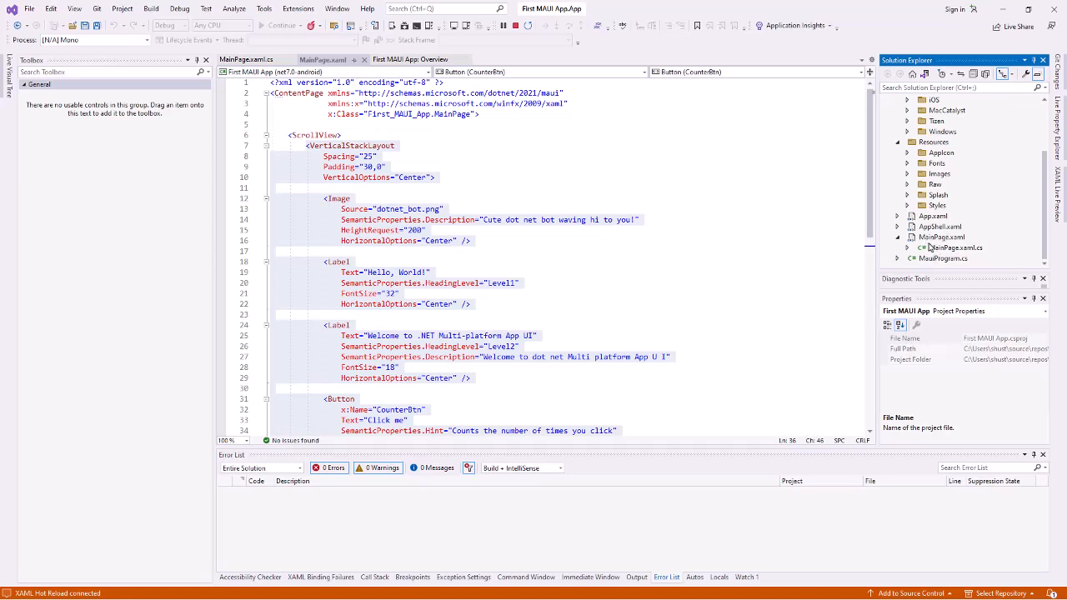
mouse_move(977, 247)
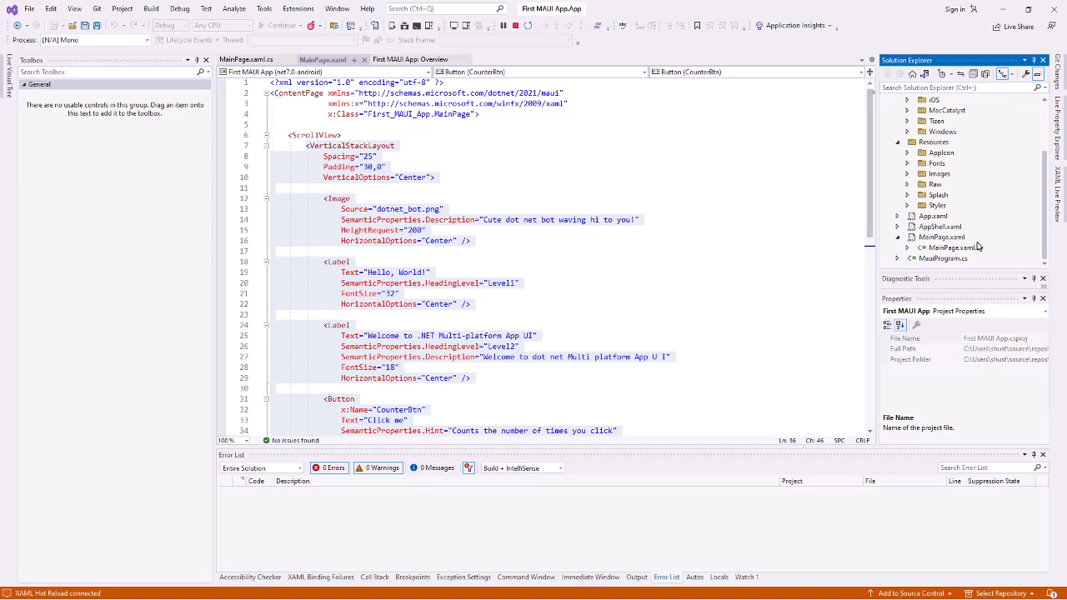
- Change the label text to 'Hello, SMCC!' and add TextColor="Red"
double_click(410, 273)
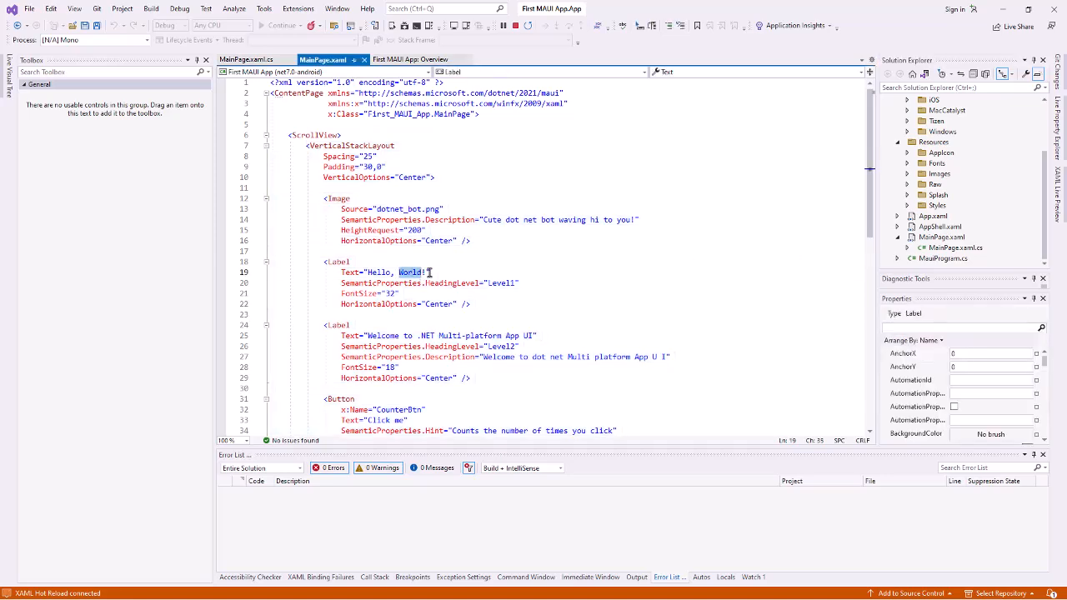
mouse_move(427, 274)
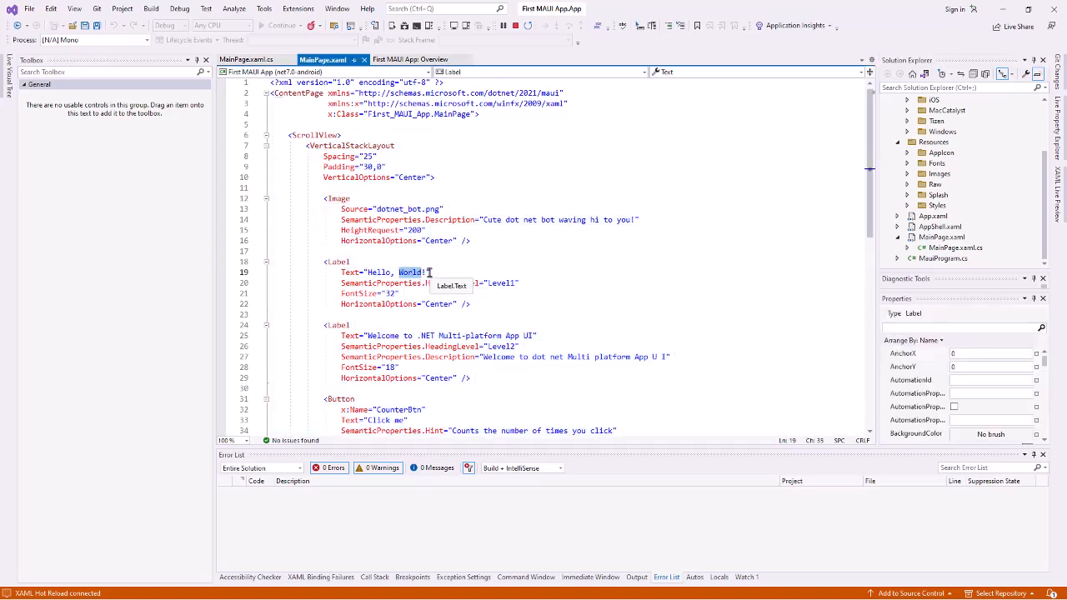
type("SMCC!")
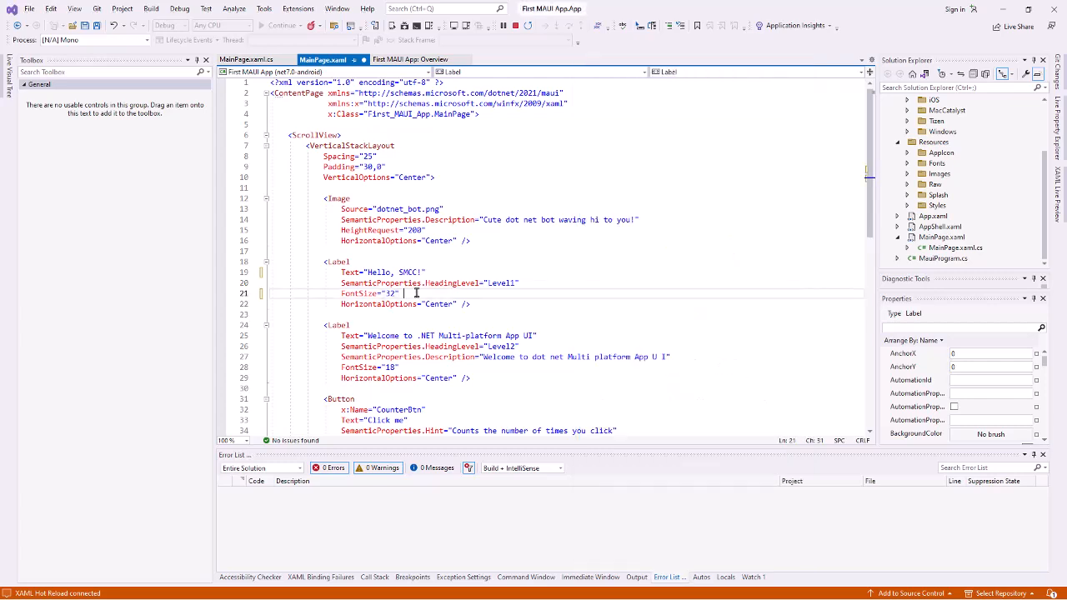
type("TextColor")
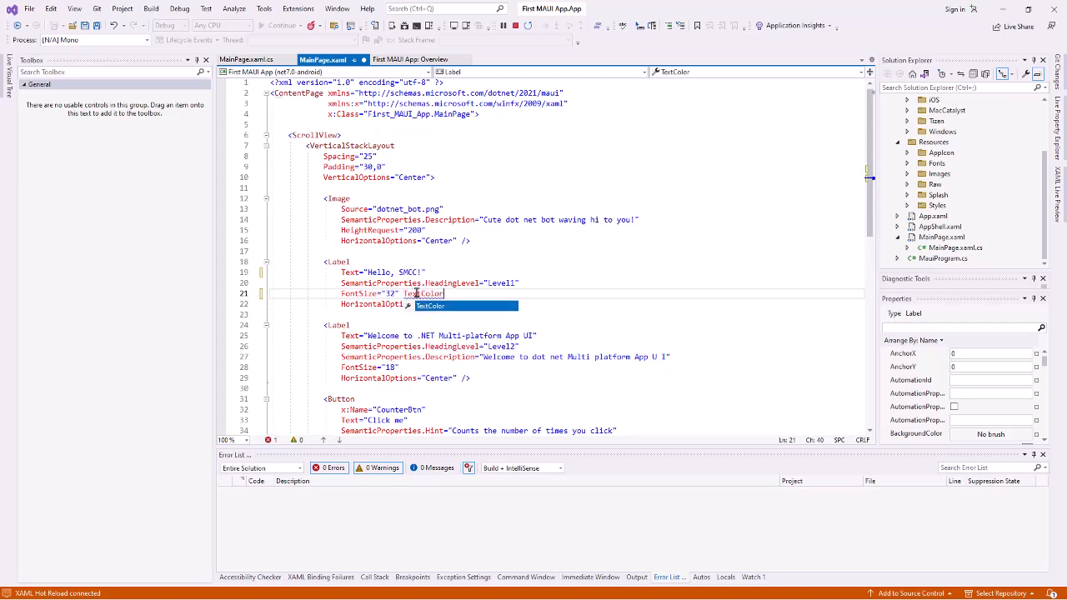
type("Red\"")
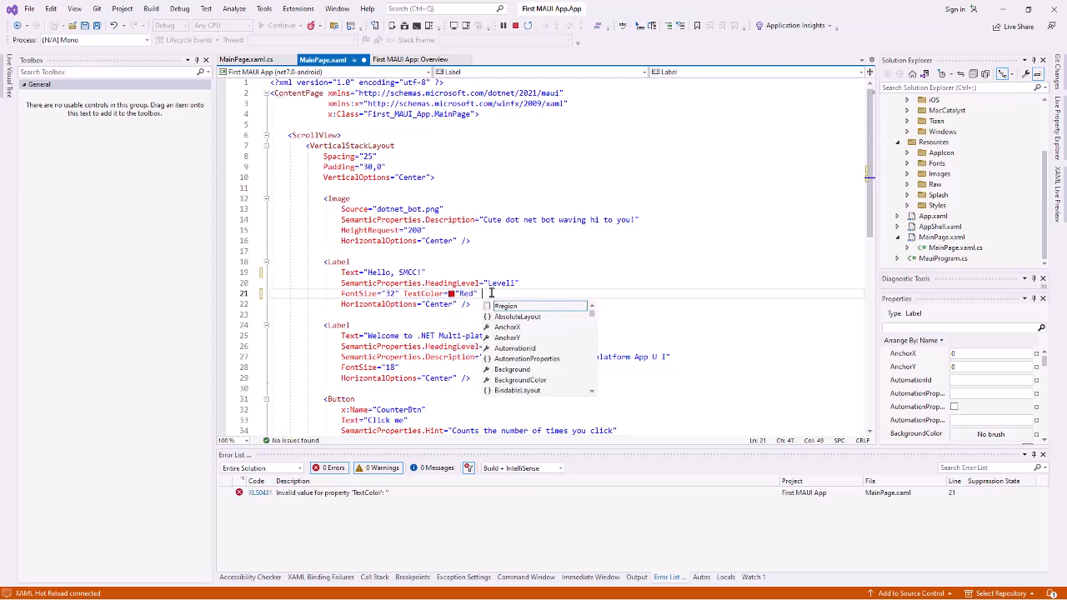
- Add FontAttributes="Bold" to the label via IntelliSense and return to the editor
type("Fo")
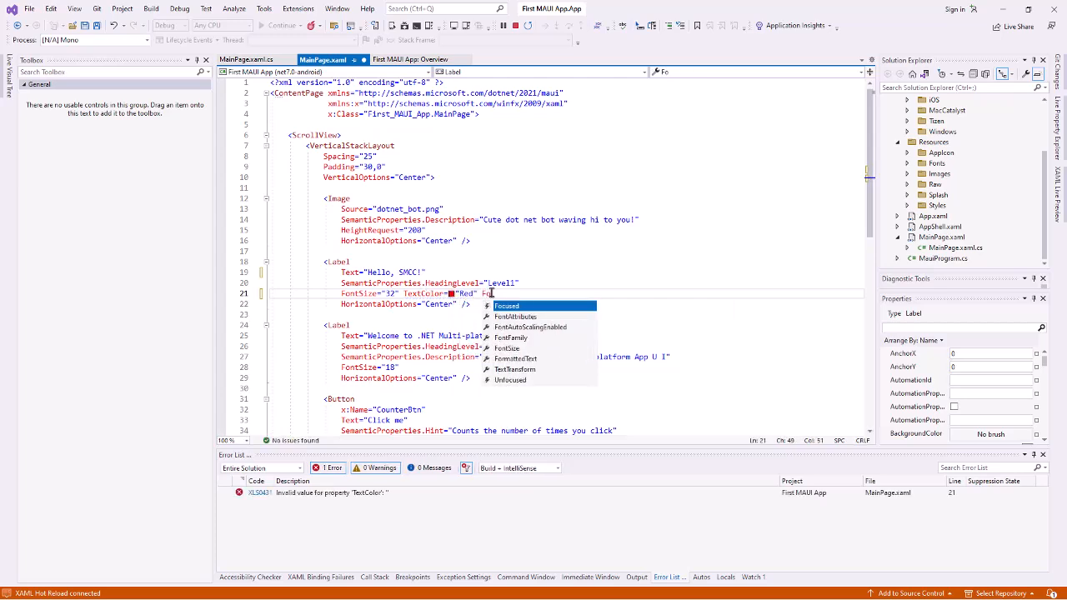
type("FontAtti")
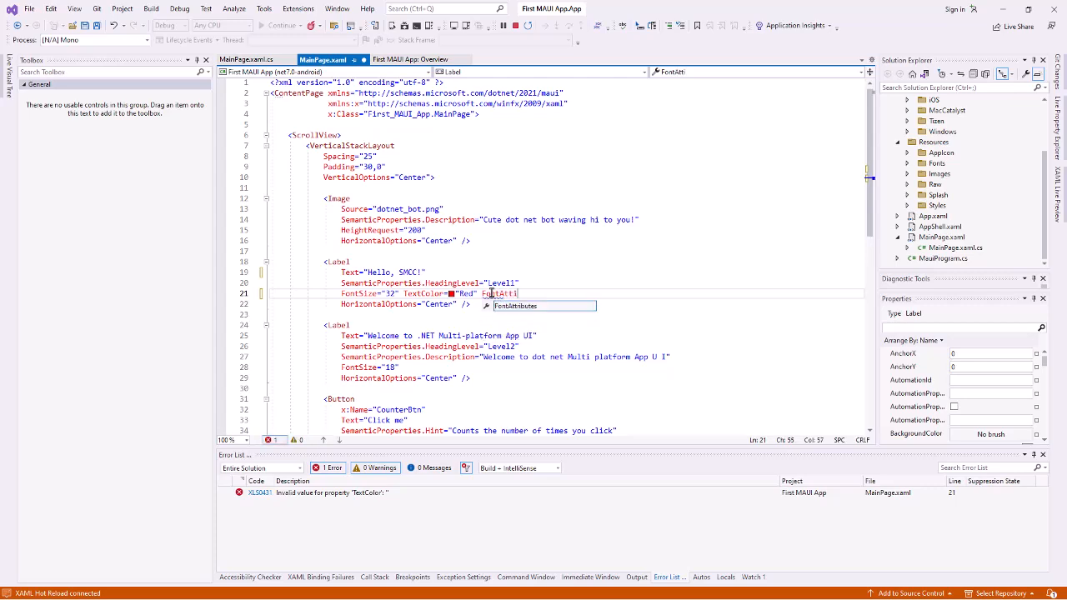
type("butes=\"")
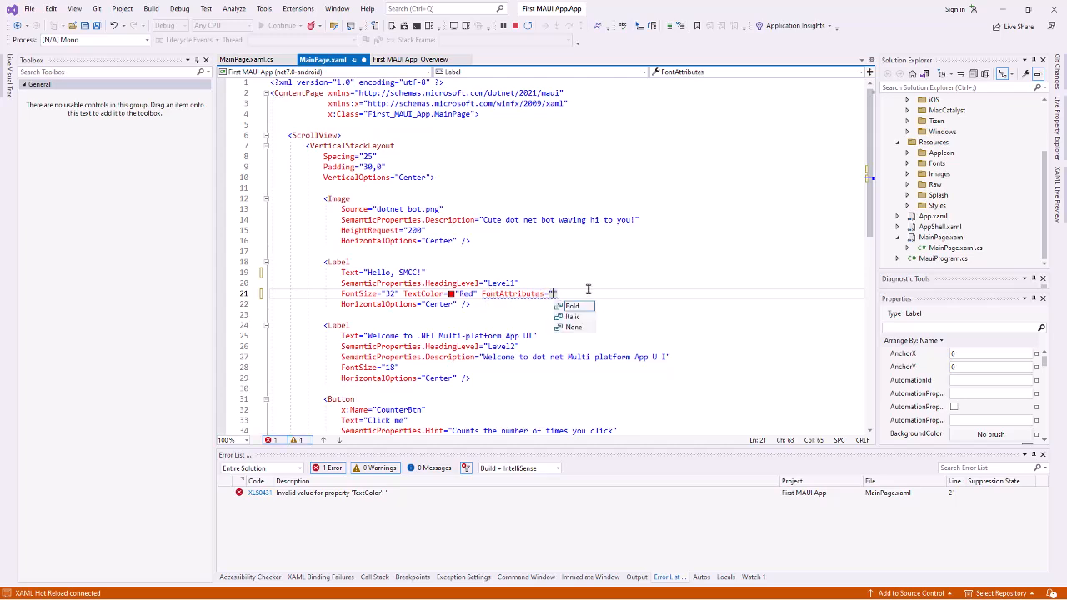
left_click(573, 307)
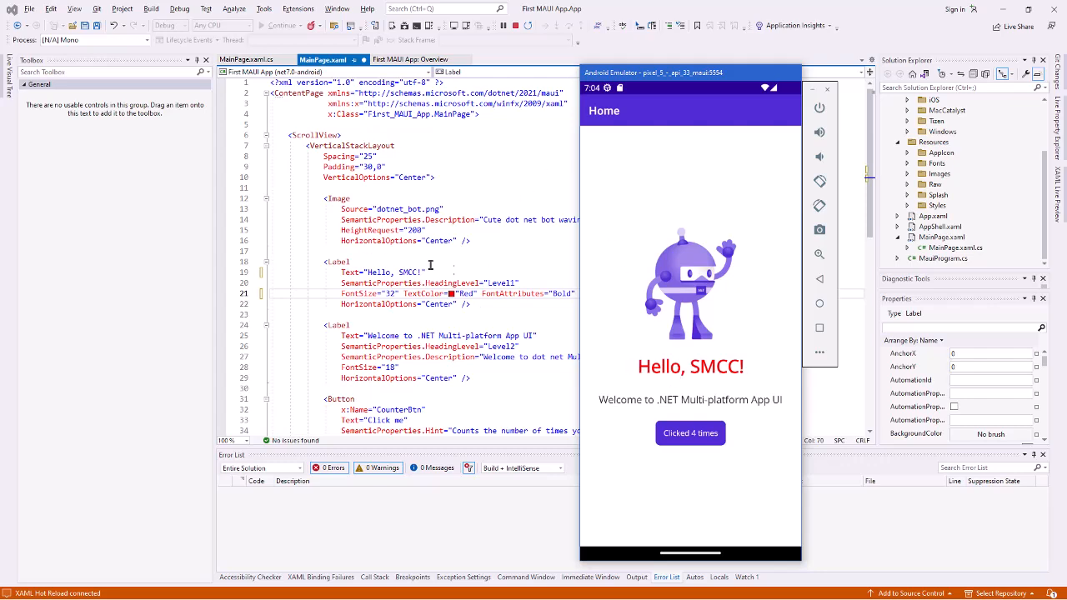
left_click(456, 250)
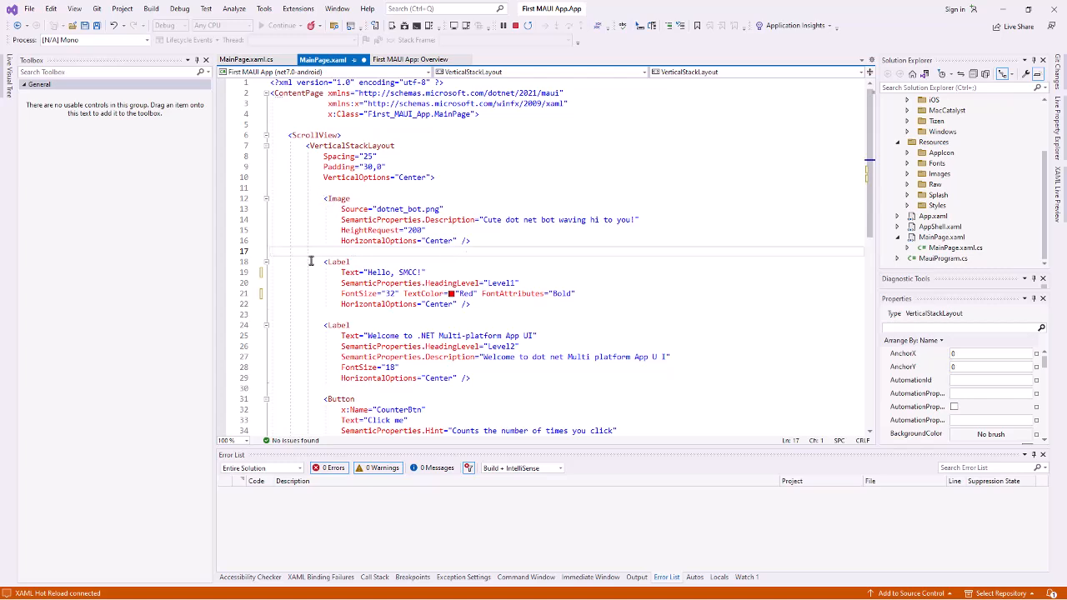
left_click_drag(325, 260, 470, 313)
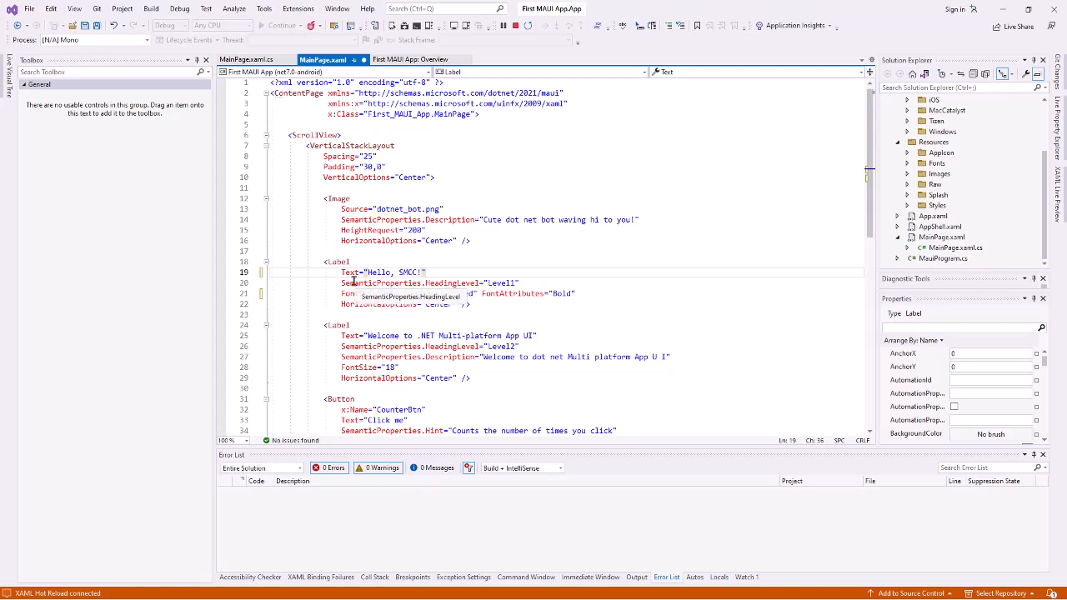
scroll("down", 3)
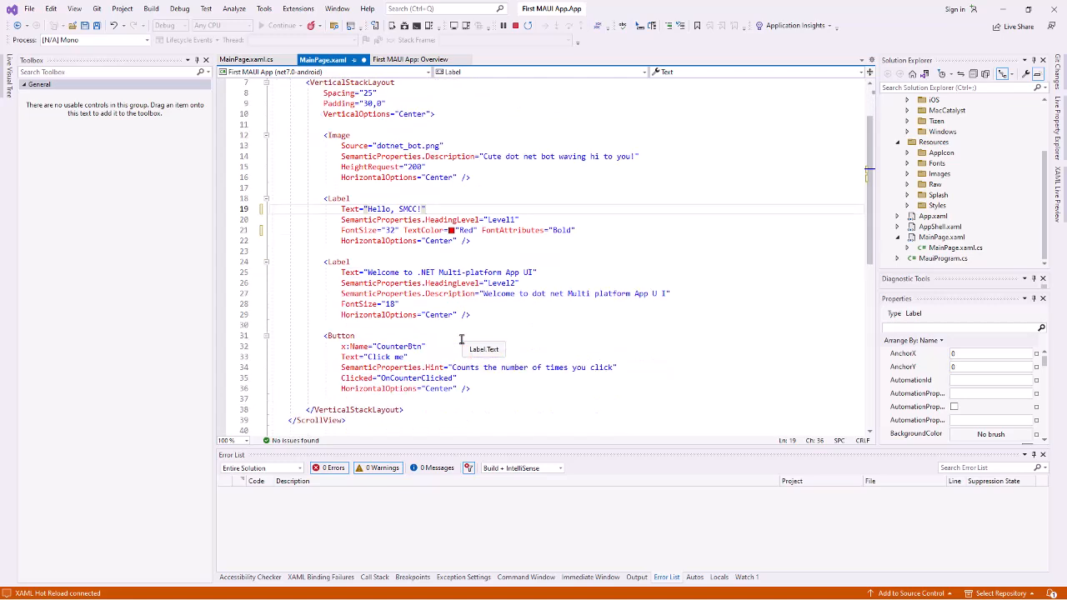
double_click(417, 376)
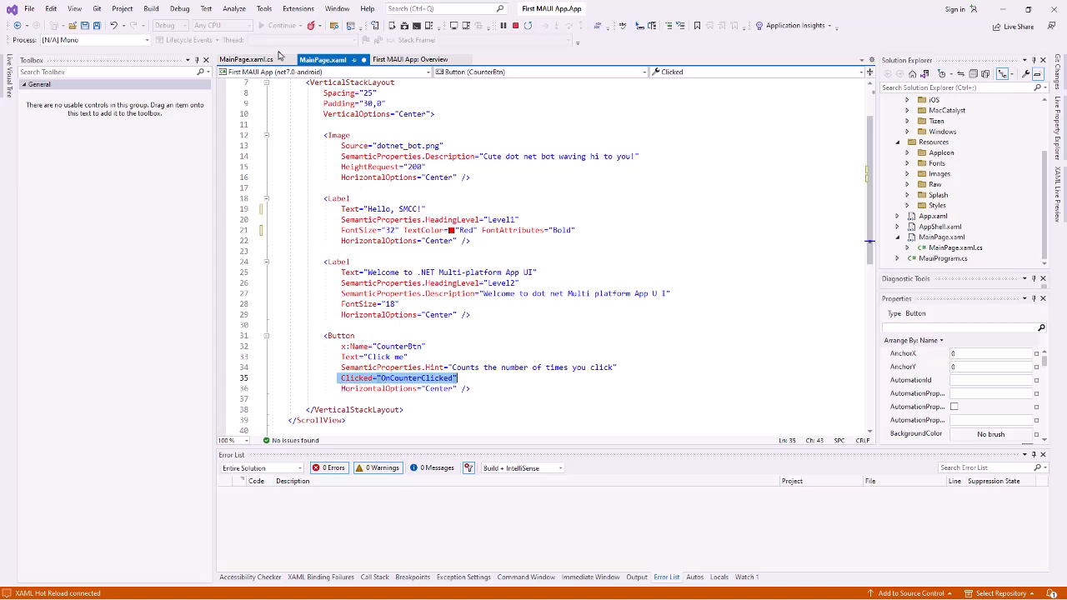
left_click(245, 60)
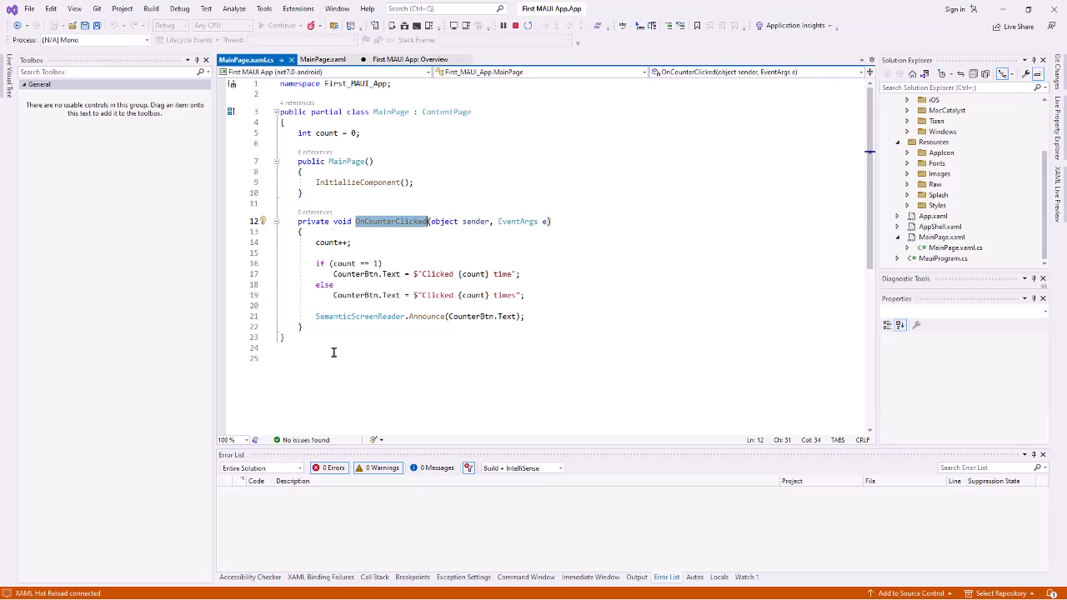
left_click(324, 60)
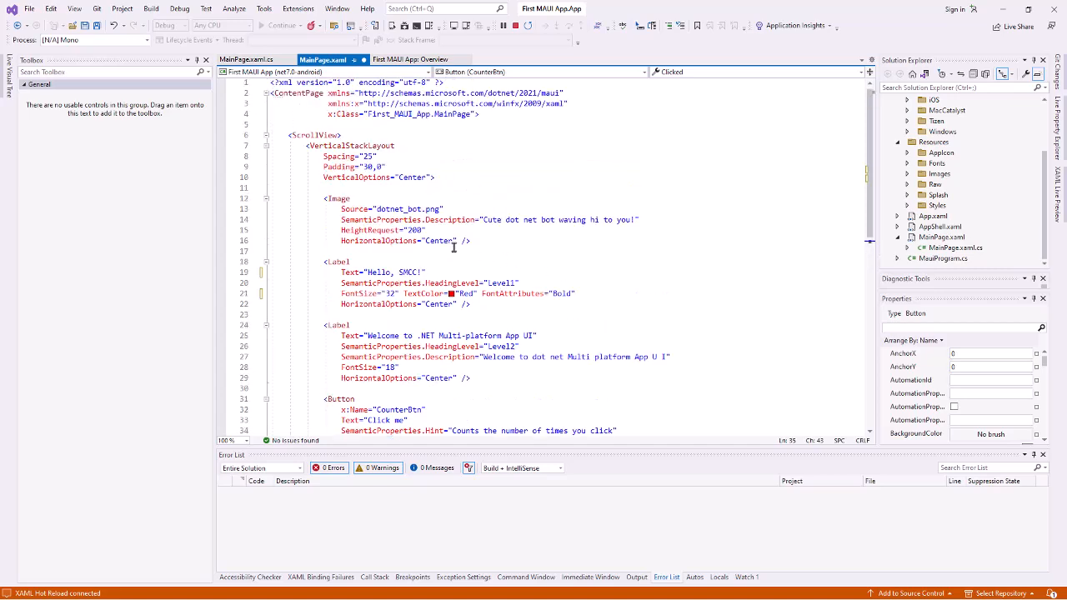
mouse_move(318, 202)
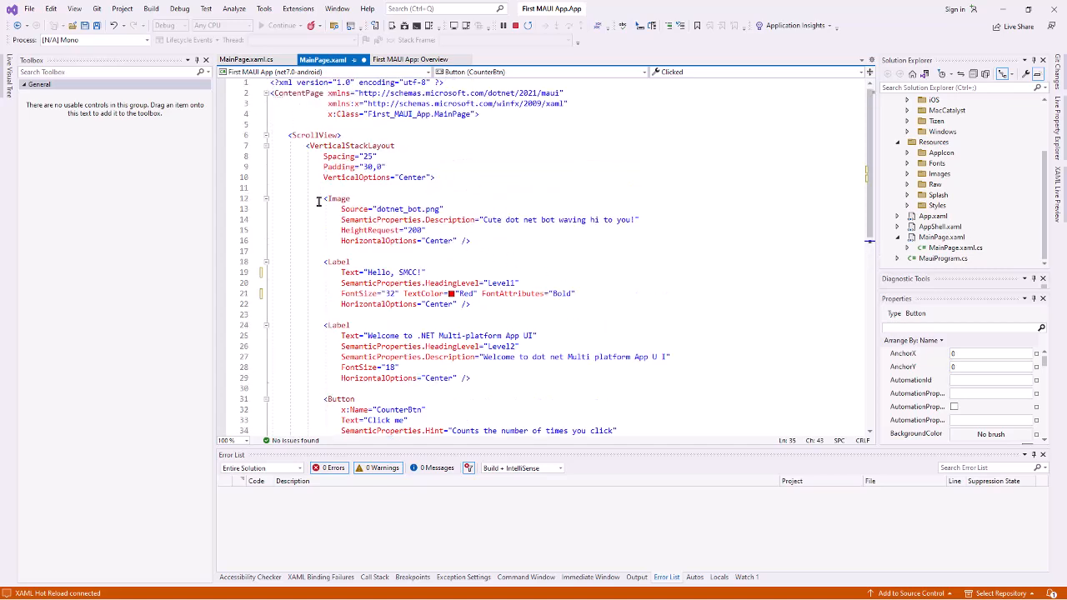
mouse_move(487, 254)
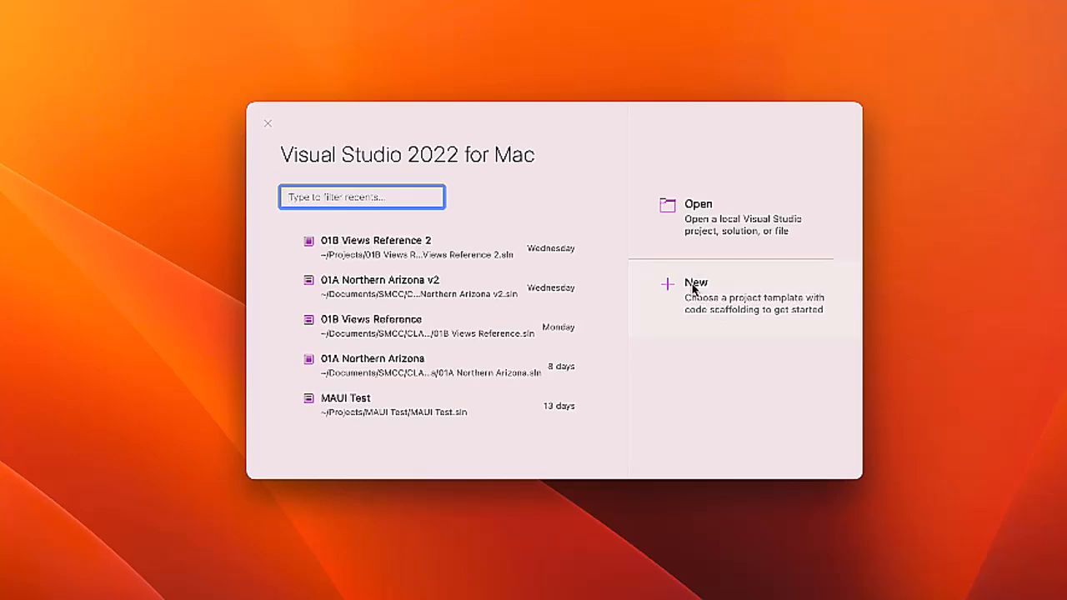
- Start a new project and choose .NET MAUI App under Multiplatform > App
left_click(696, 284)
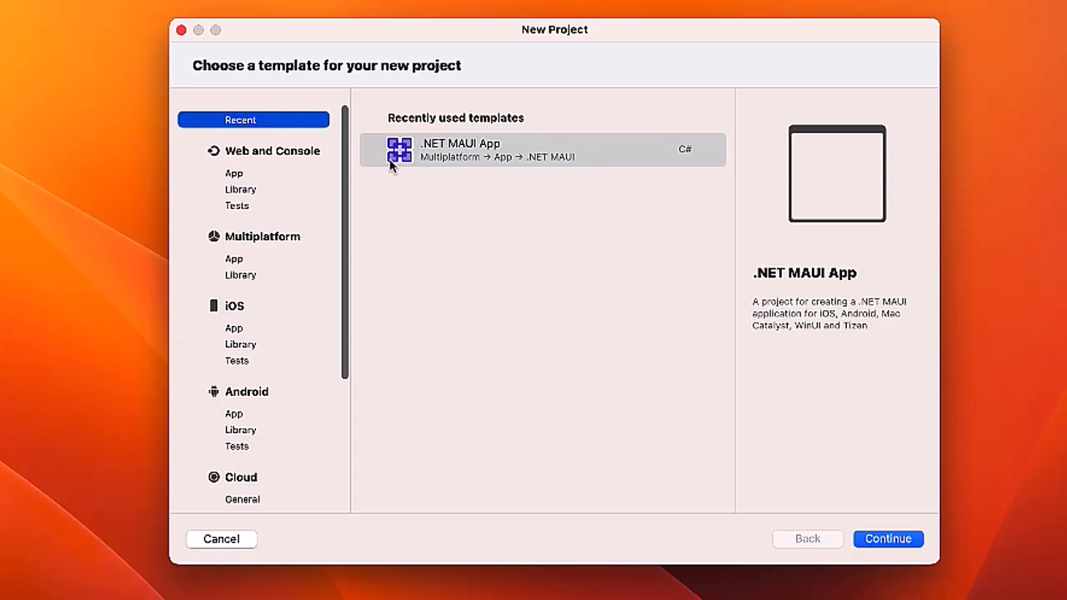
mouse_move(408, 160)
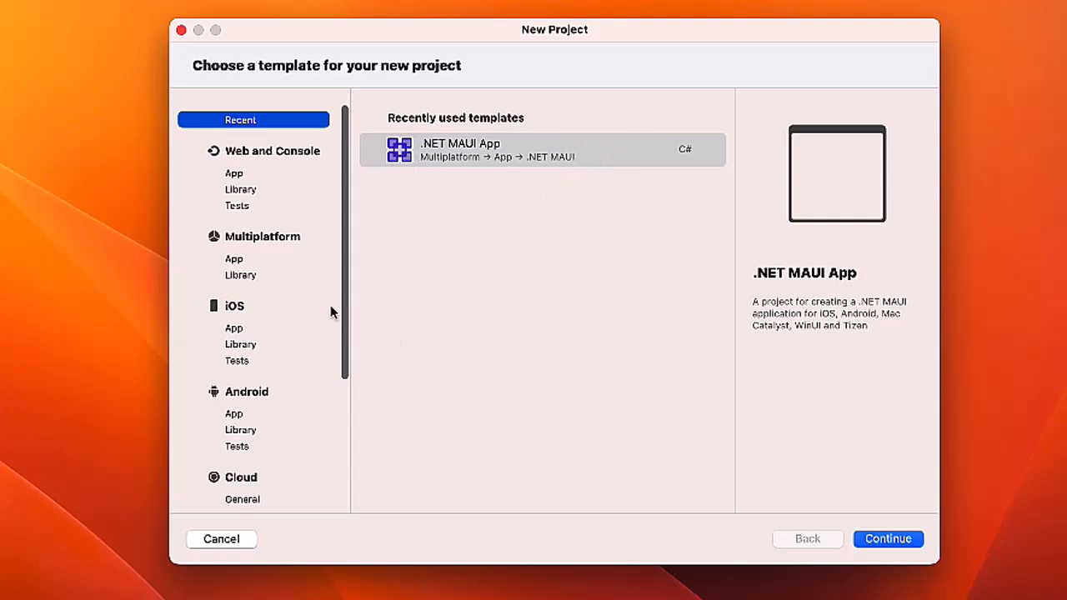
mouse_move(243, 259)
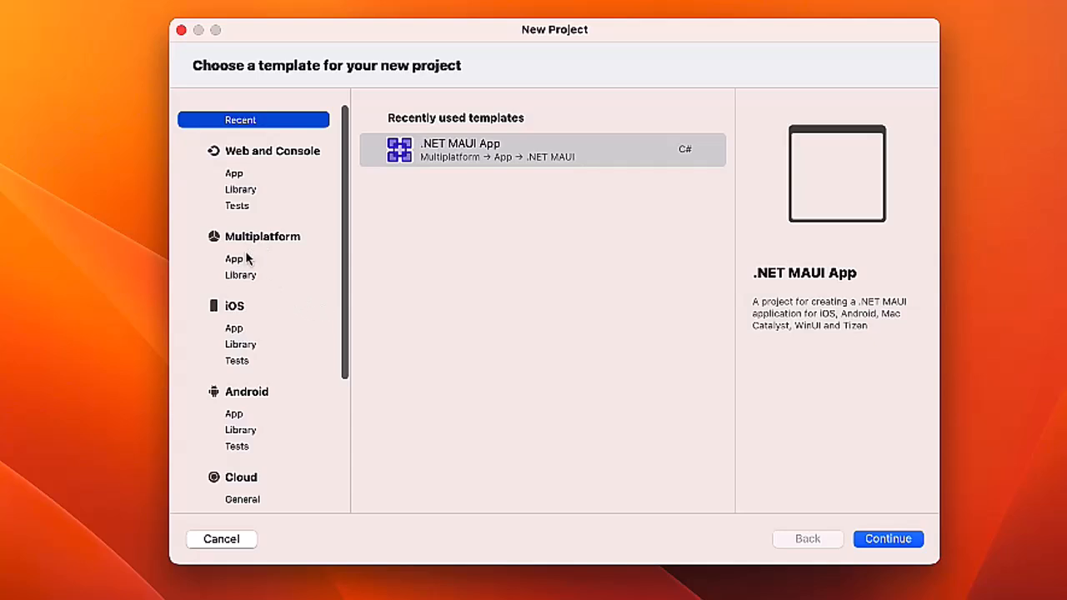
mouse_move(237, 266)
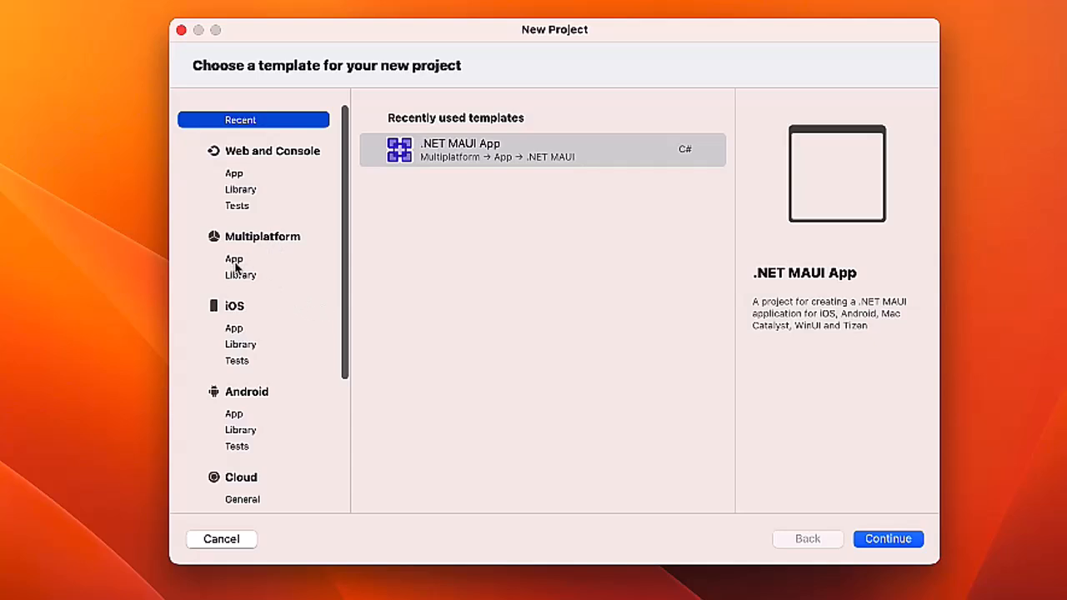
left_click(234, 259)
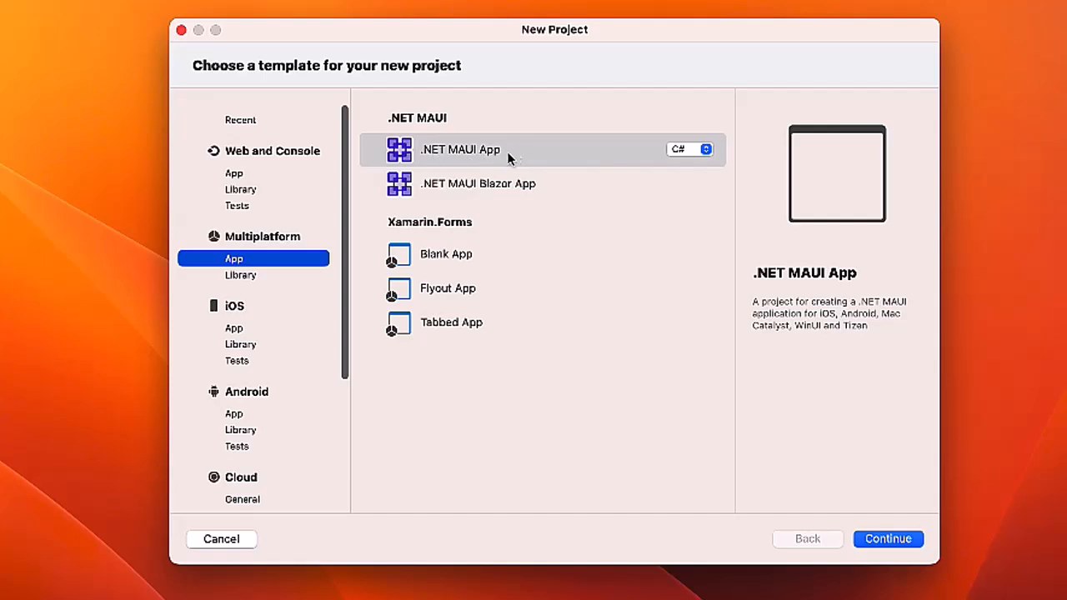
mouse_move(492, 187)
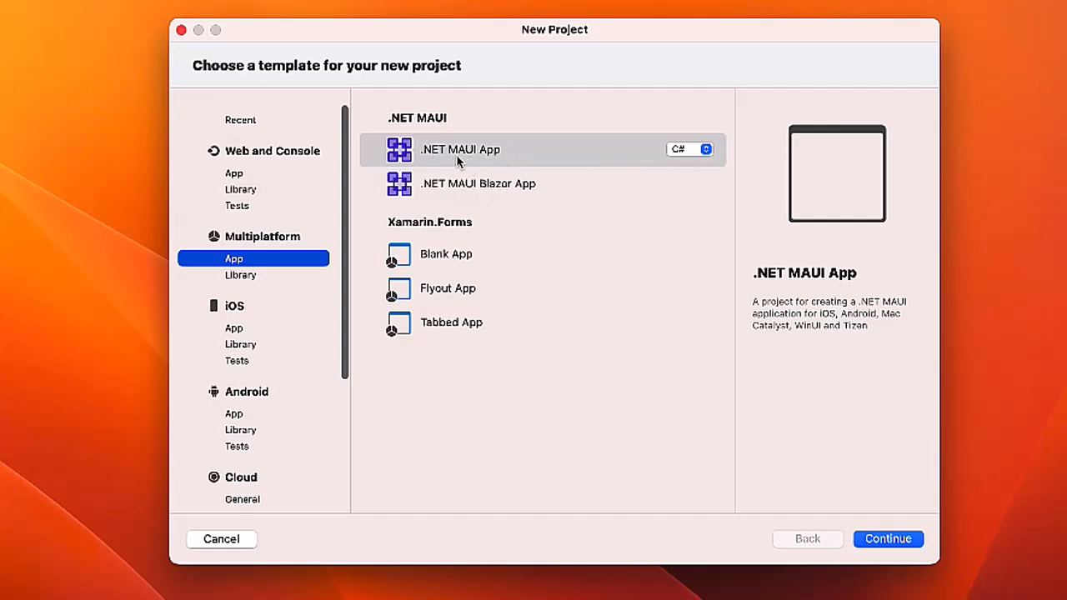
left_click(460, 150)
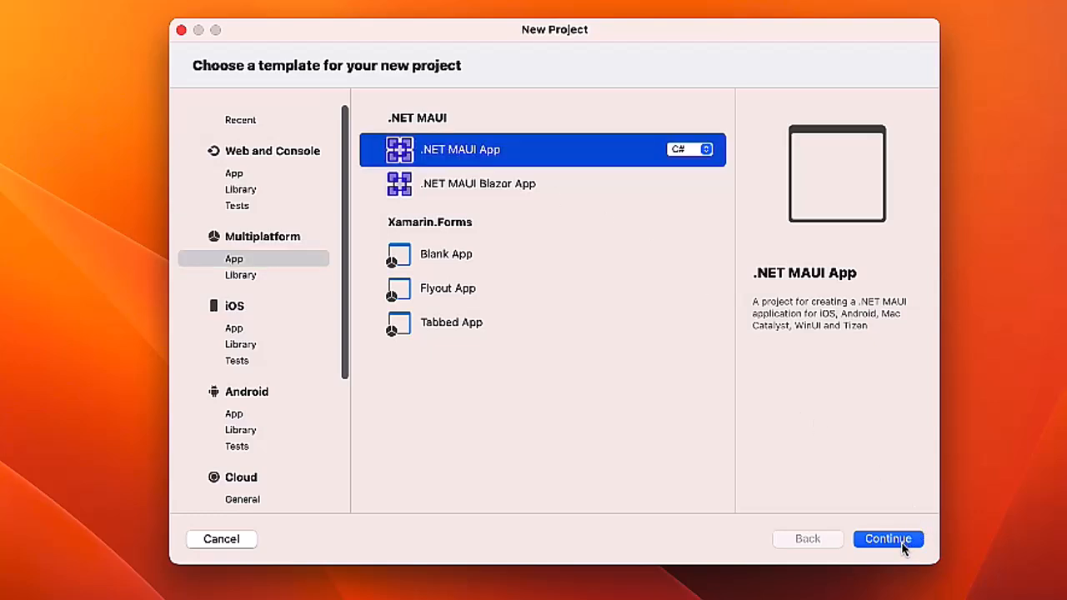
- Continue past the template and framework steps, keeping .NET 7.0 as the target
left_click(887, 538)
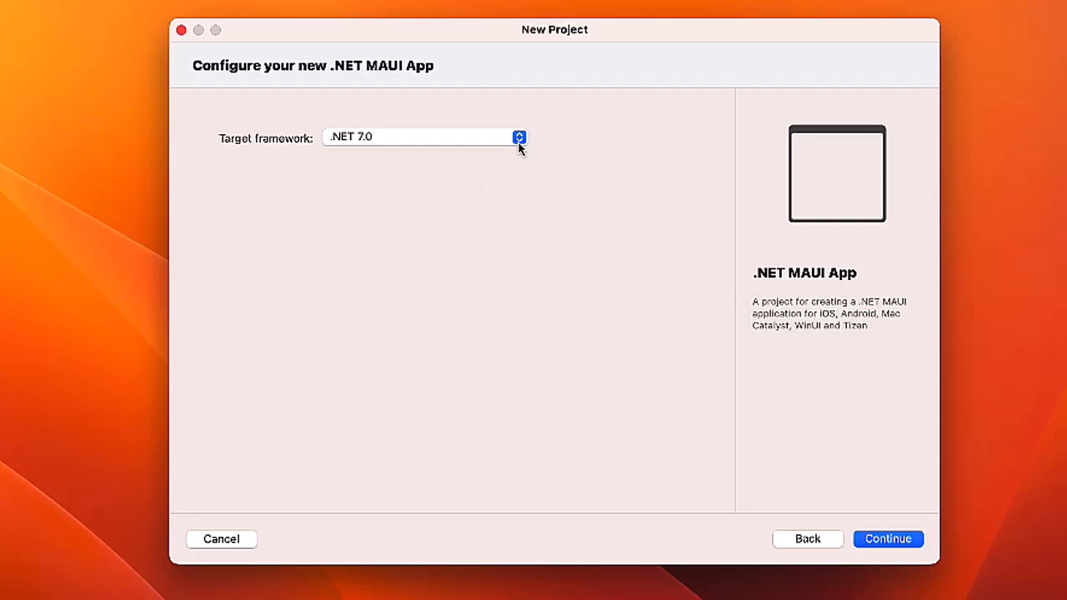
mouse_move(876, 517)
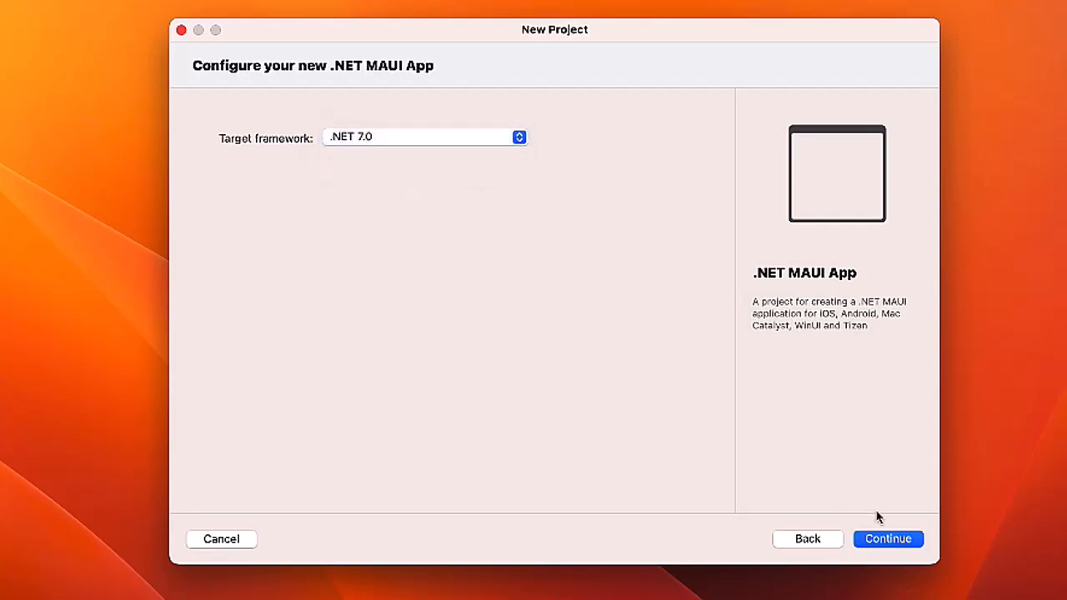
left_click(887, 539)
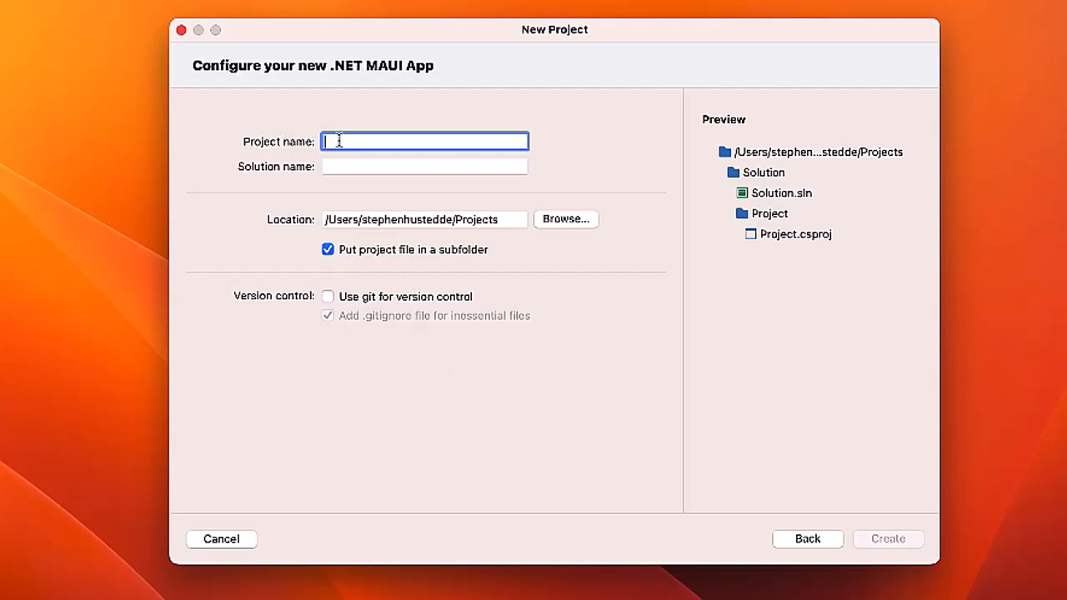
- Enter 'First MAUI App' as the project name, with the solution name matching
type("First")
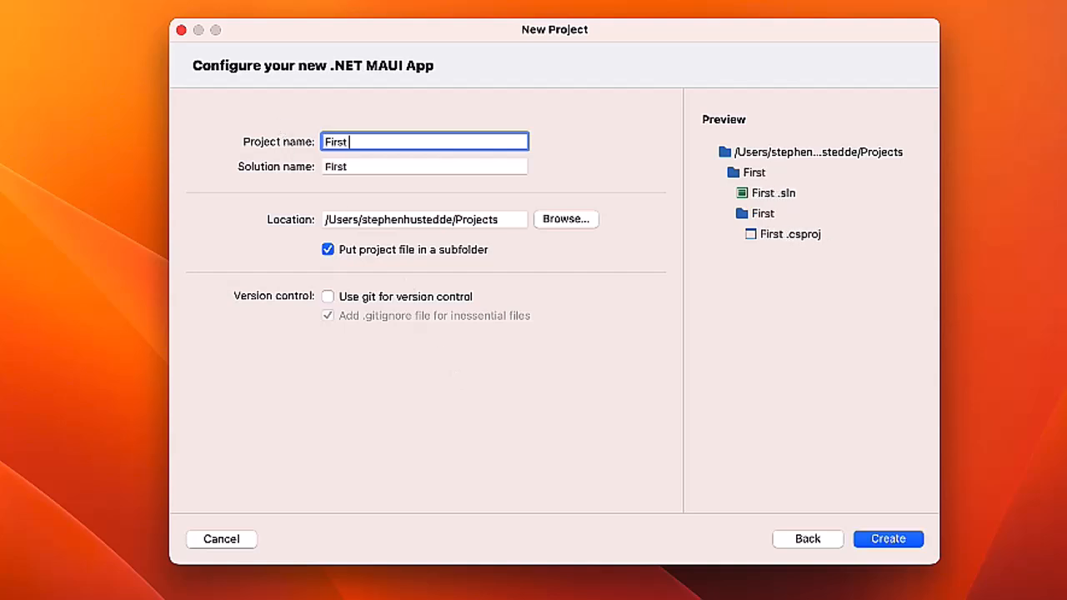
type("MAUI App")
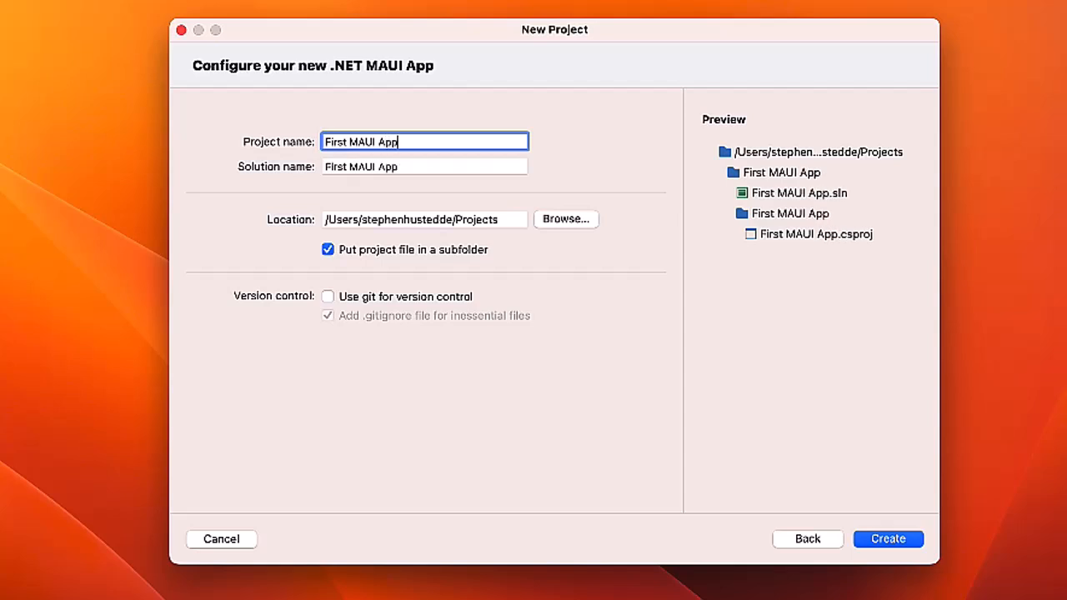
mouse_move(431, 277)
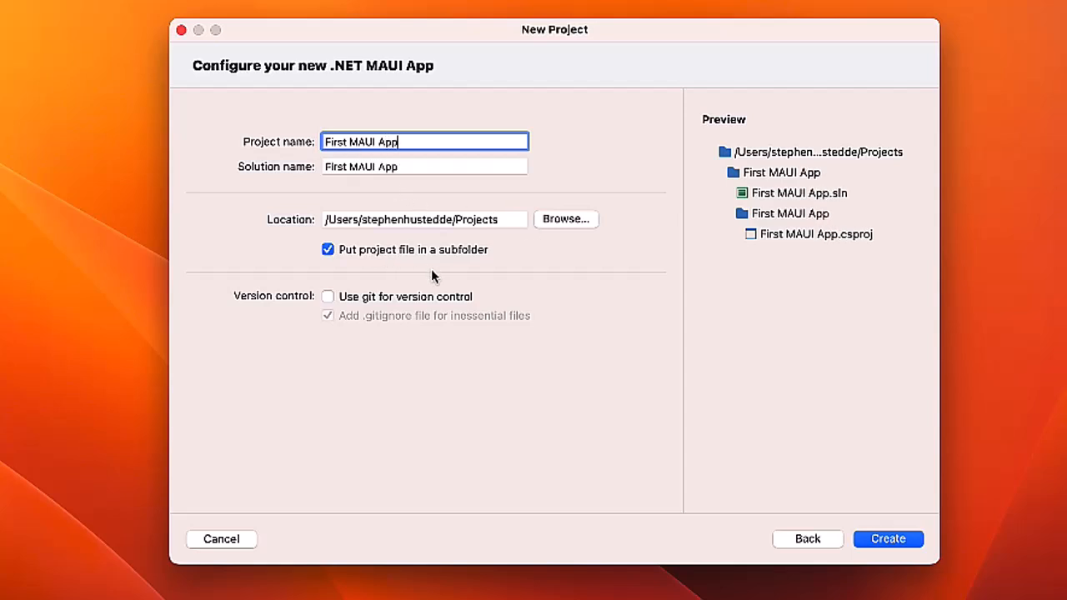
mouse_move(573, 338)
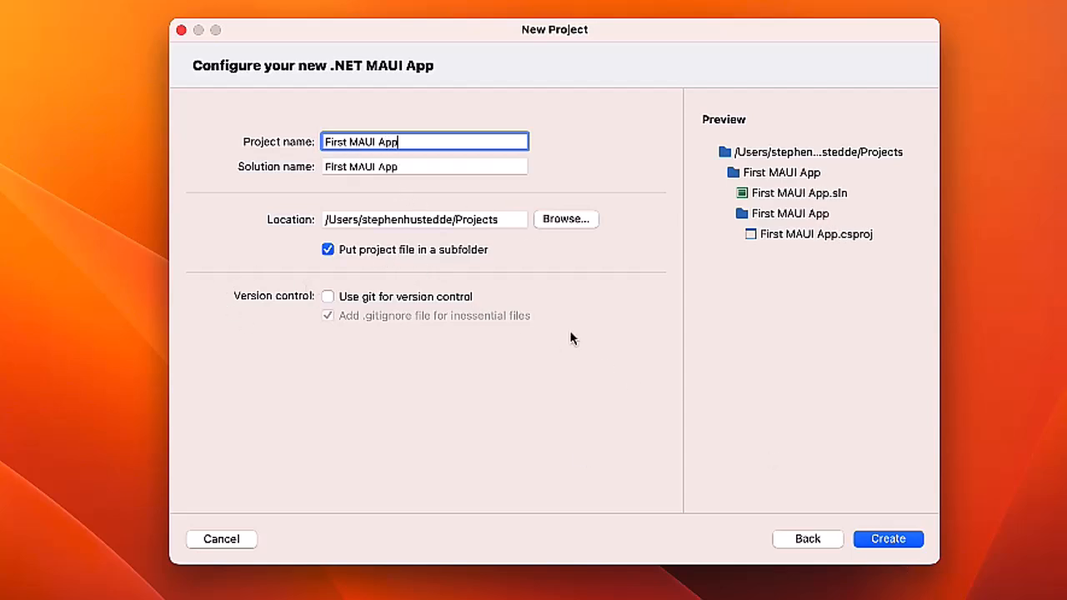
mouse_move(887, 539)
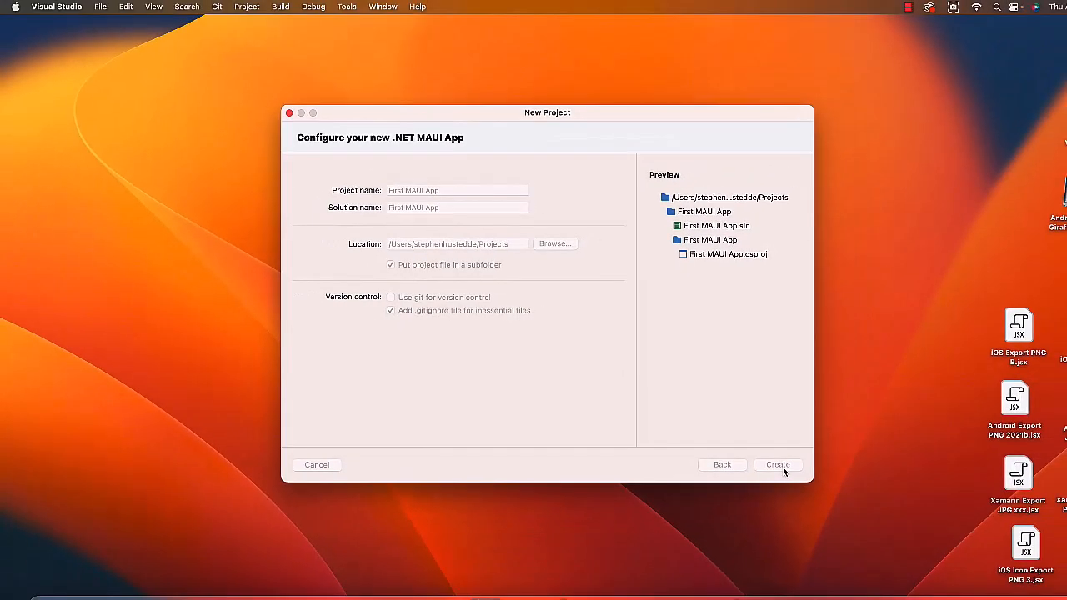
- Create the First MAUI App project and expand its Resources folder in the Solution pad
left_click(777, 463)
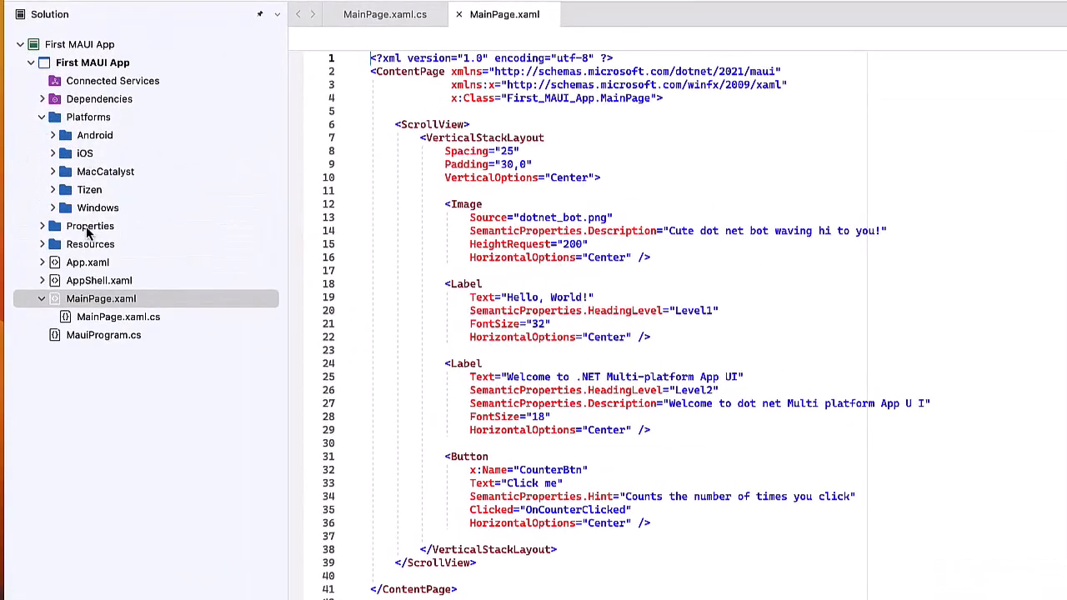
left_click(44, 244)
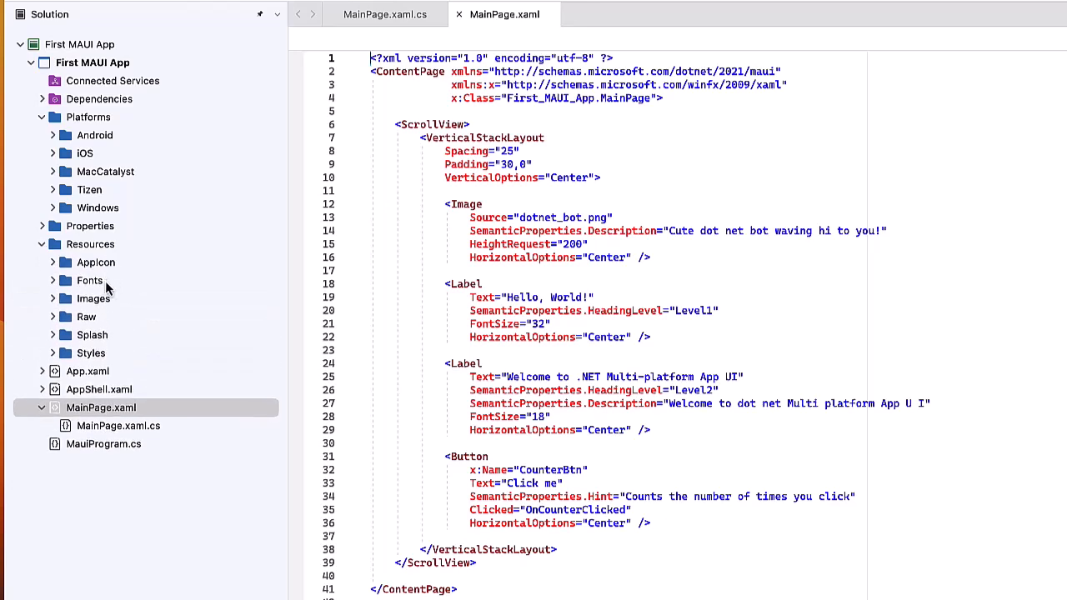
mouse_move(107, 360)
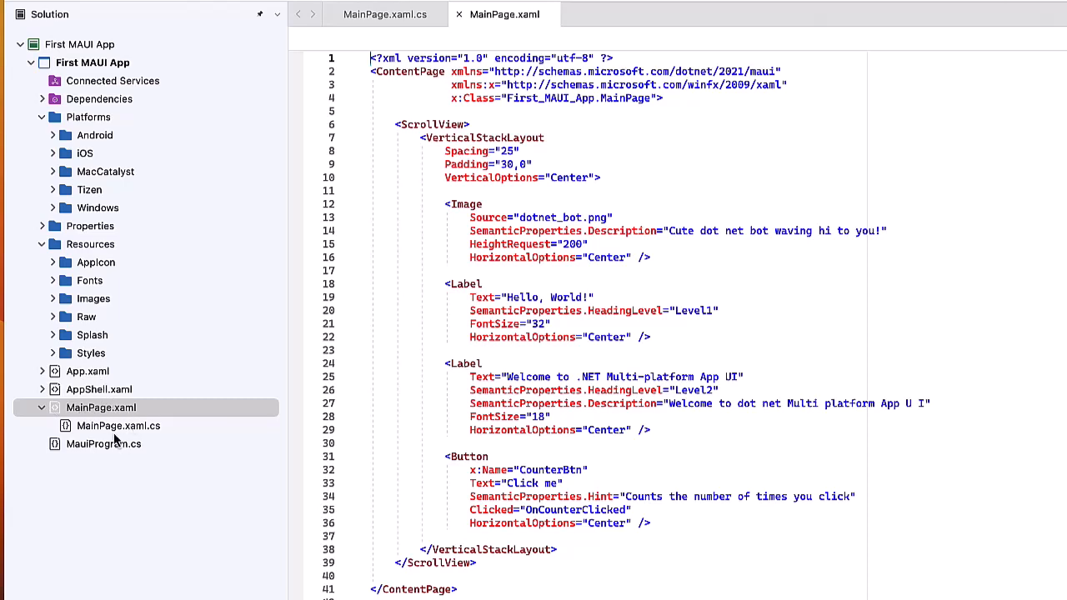
mouse_move(118, 425)
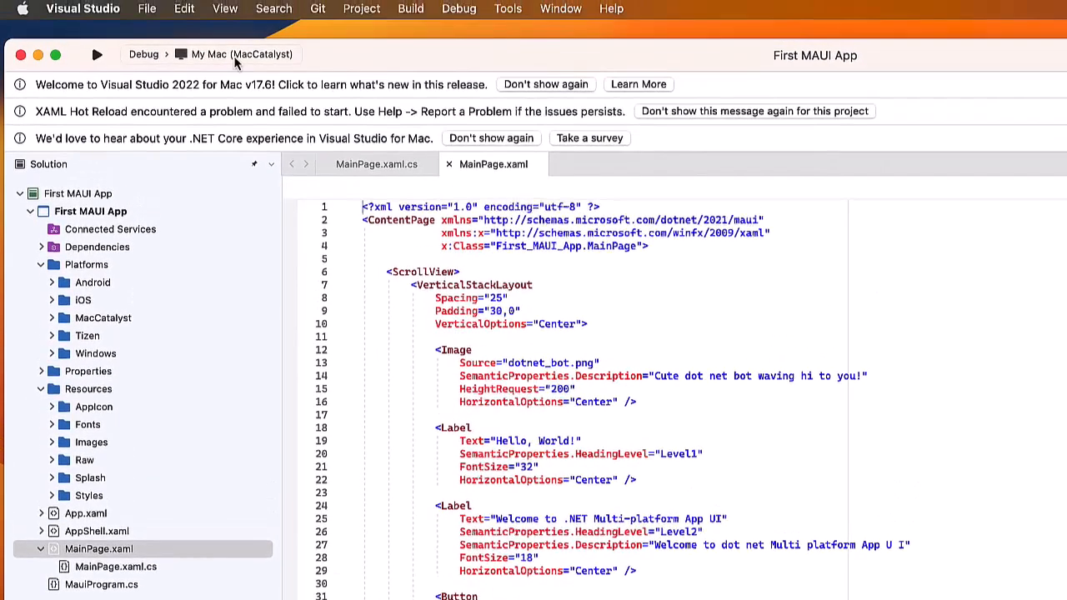
- Run the app on the iPhone 14 iOS 16.4 simulator and place it beside the code
left_click(242, 54)
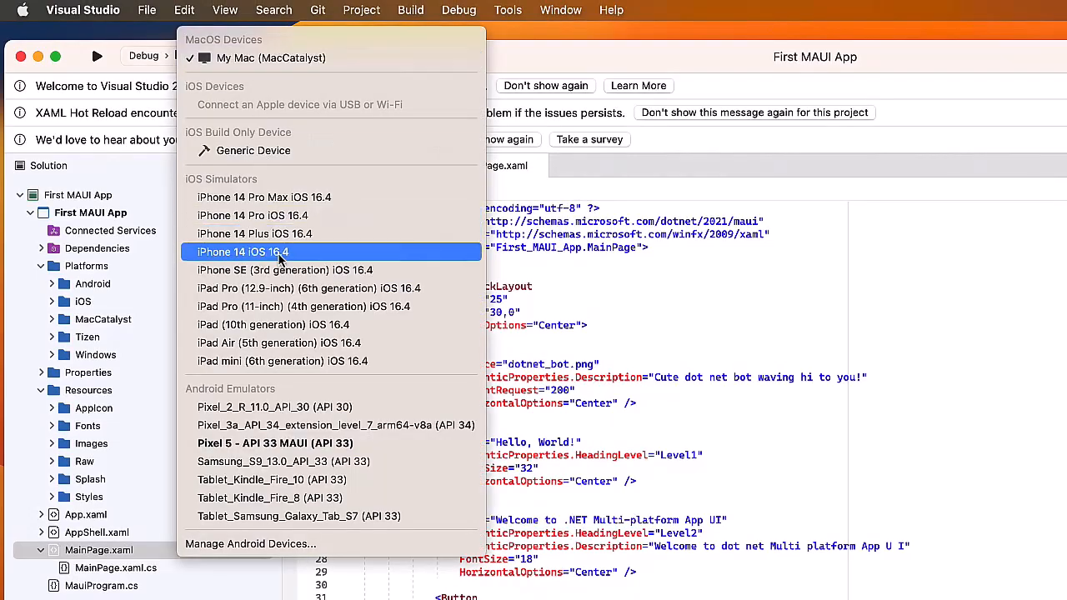
left_click(243, 252)
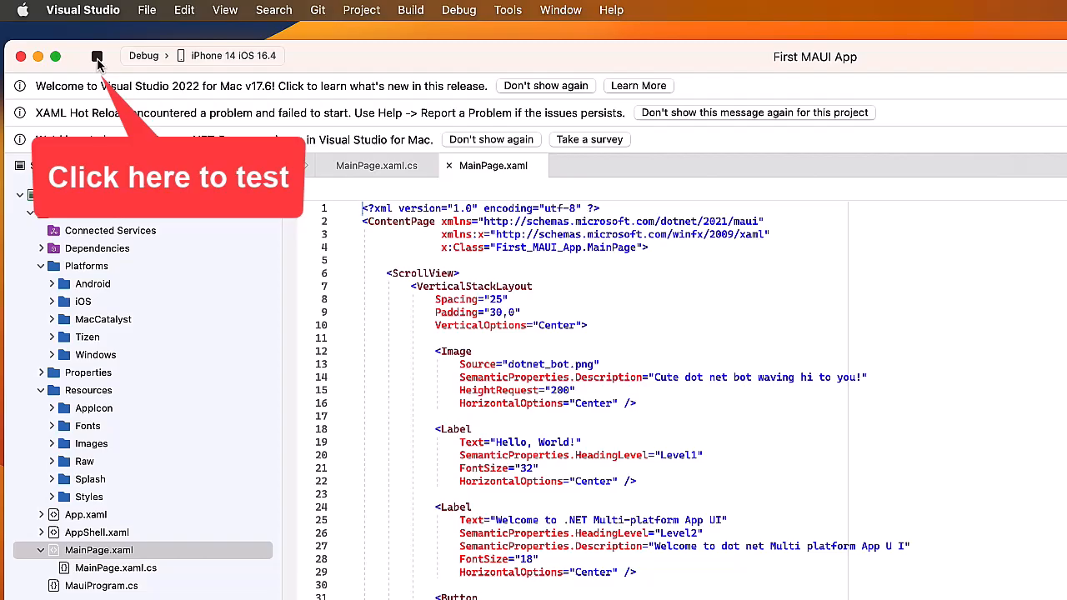
left_click(97, 56)
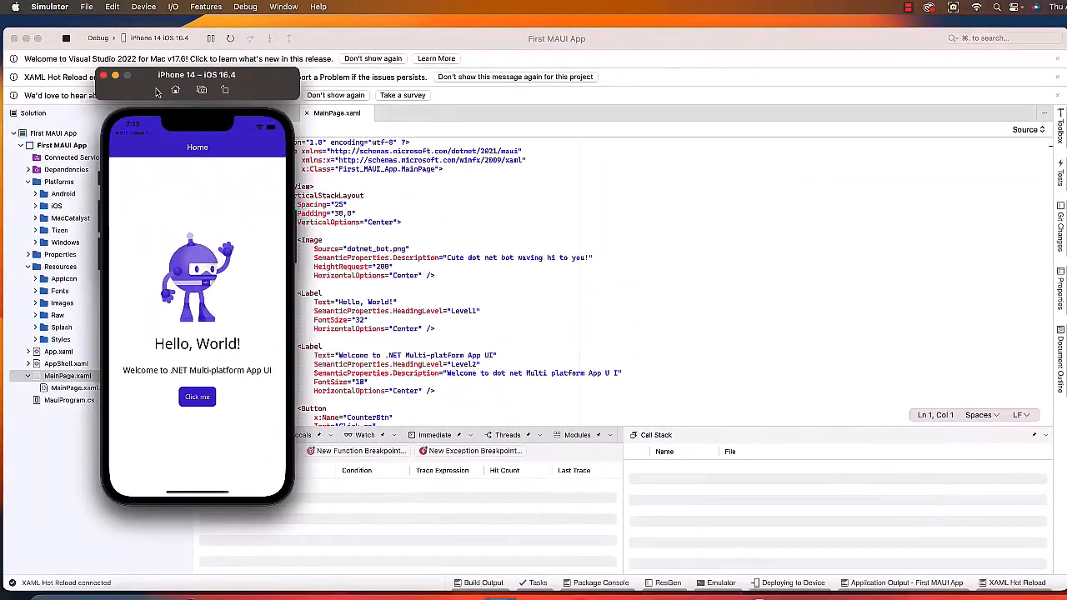
left_click_drag(197, 77, 782, 77)
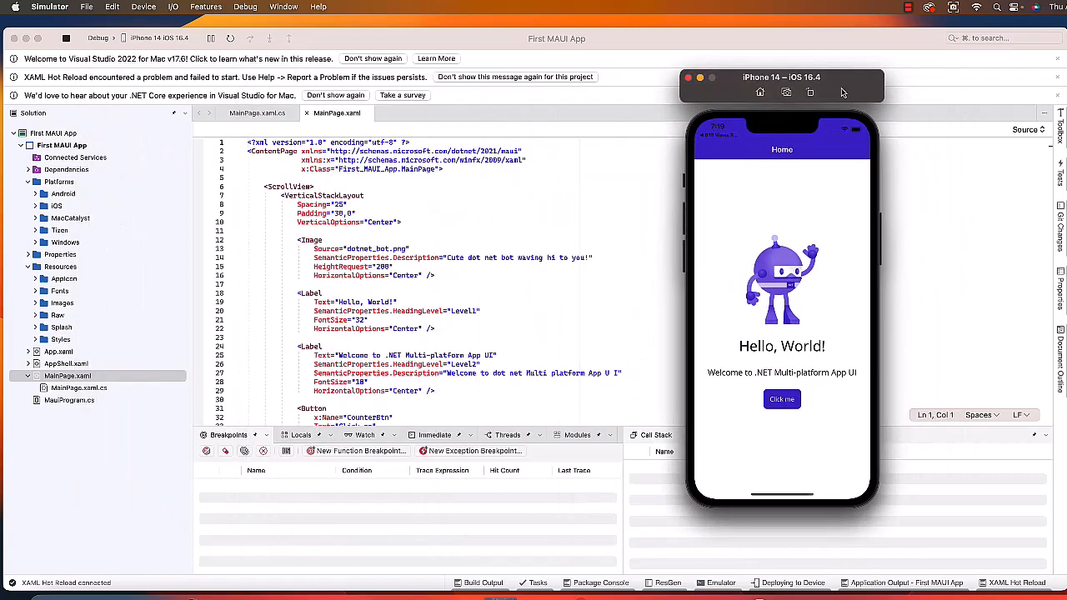
mouse_move(817, 430)
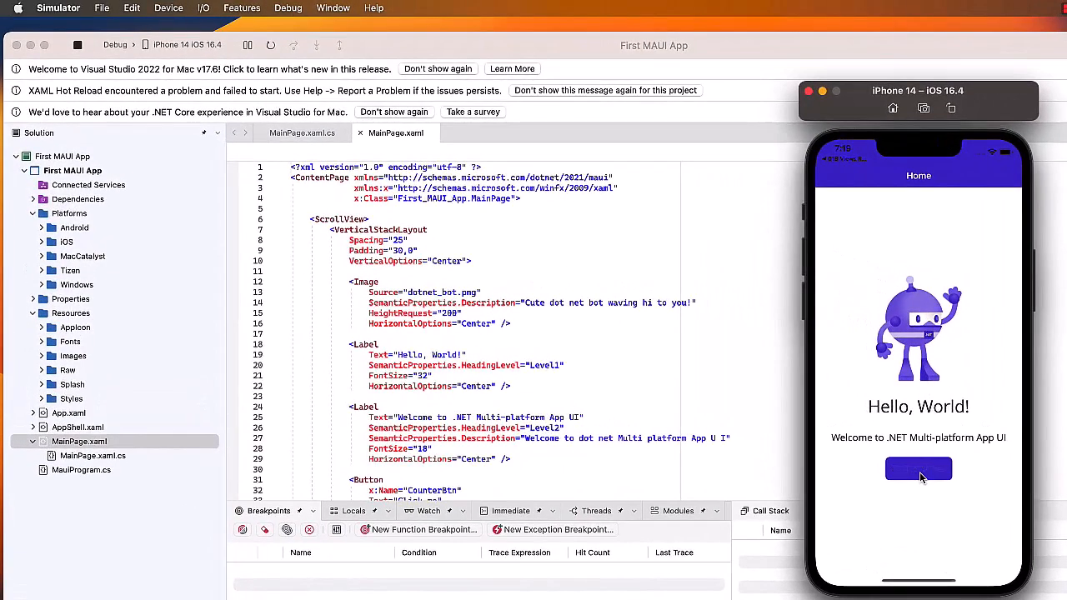
- Add TextColor="Red" to the Hello, World! Label in MainPage.xaml so the app updates live
left_click(917, 468)
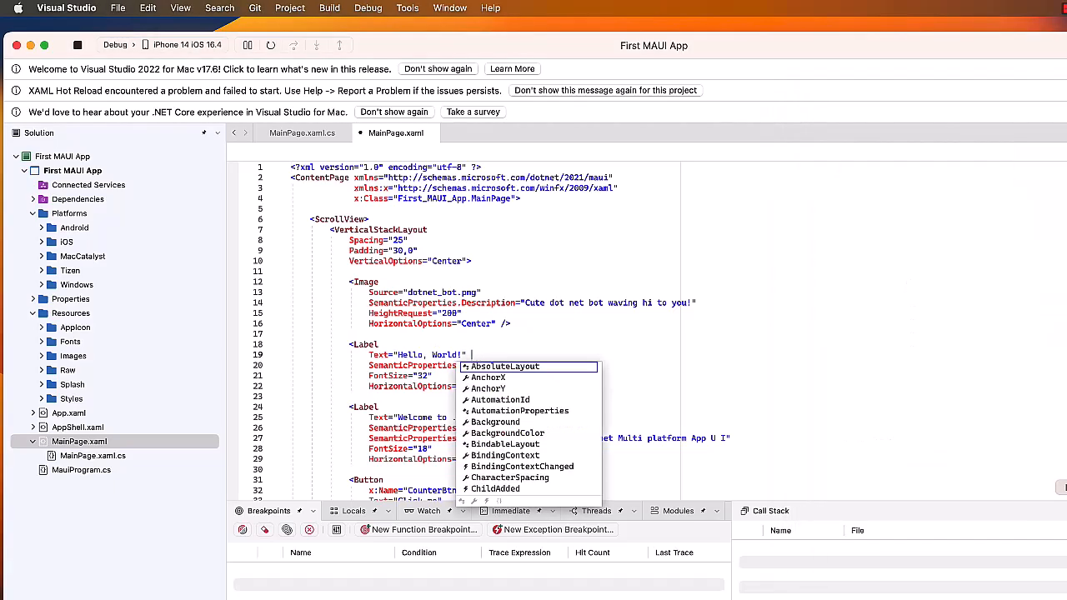
type("TextColor")
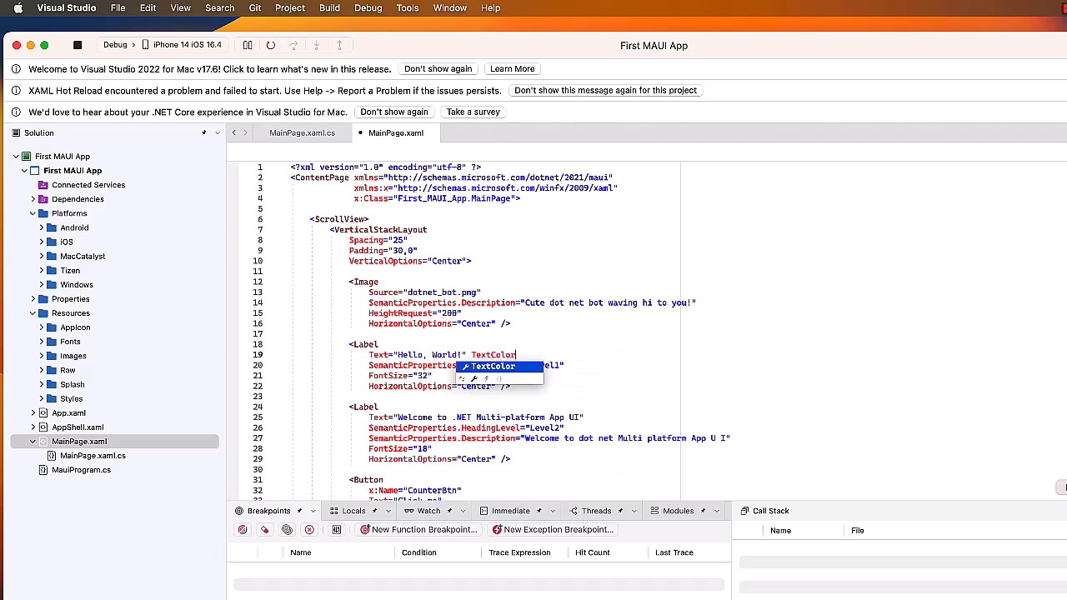
type("Red\" FontAttributes=\"Bold\"")
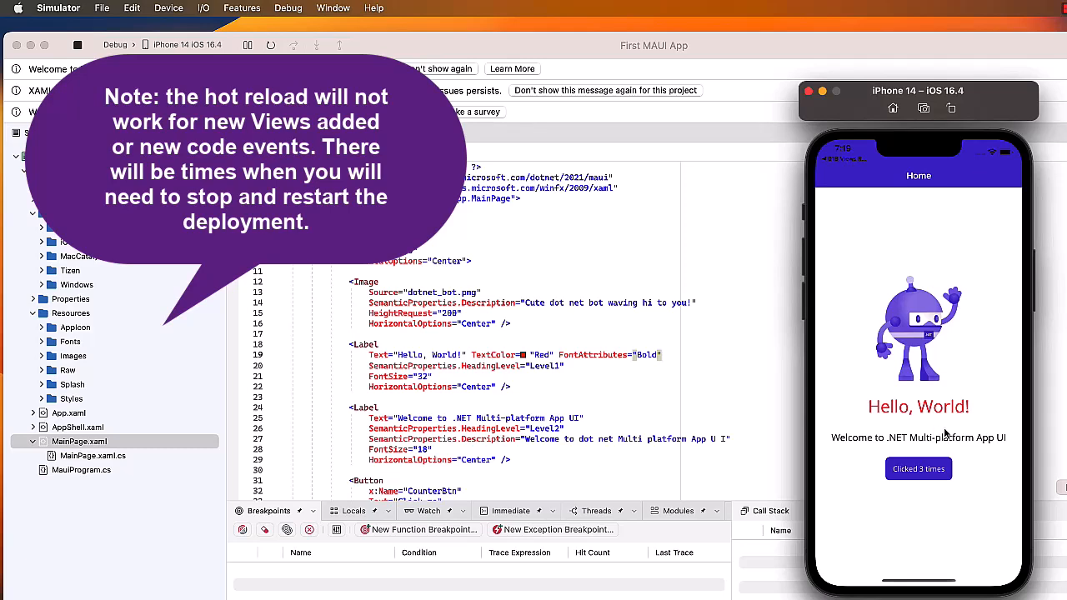
mouse_move(698, 456)
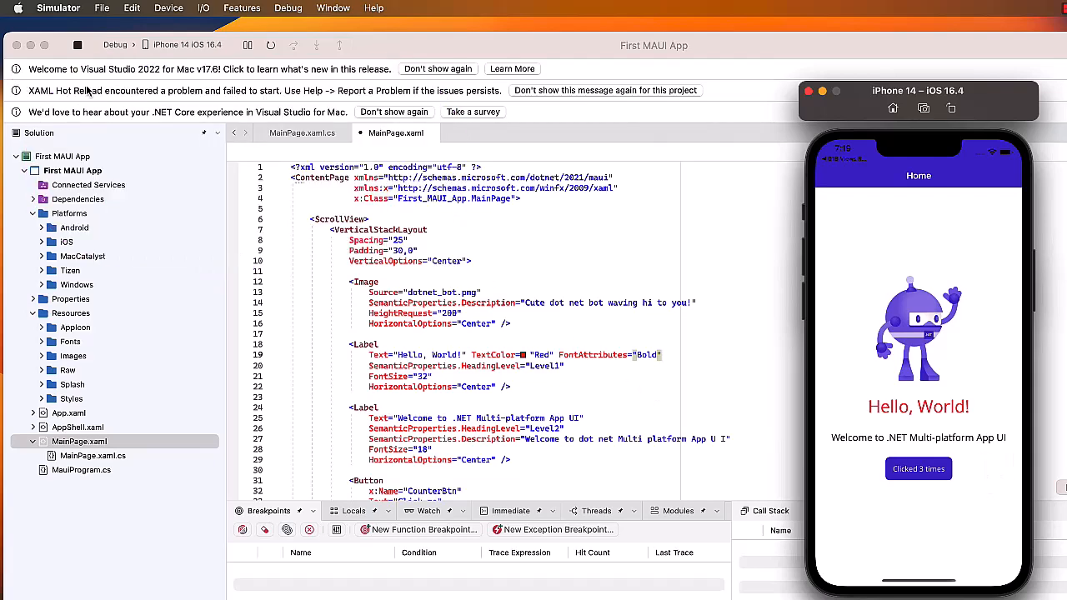
mouse_move(163, 97)
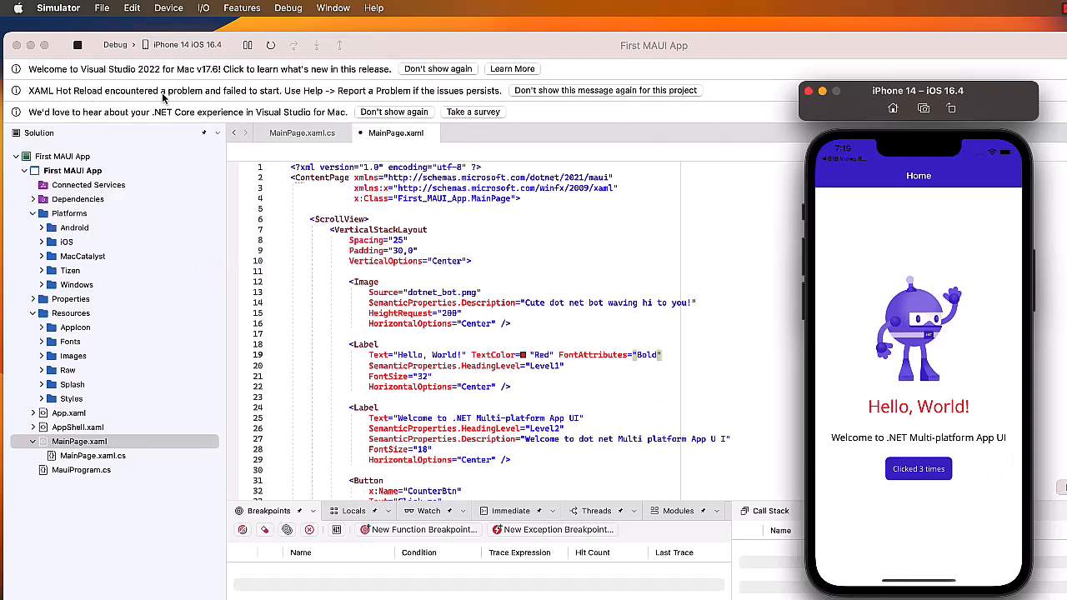
mouse_move(595, 99)
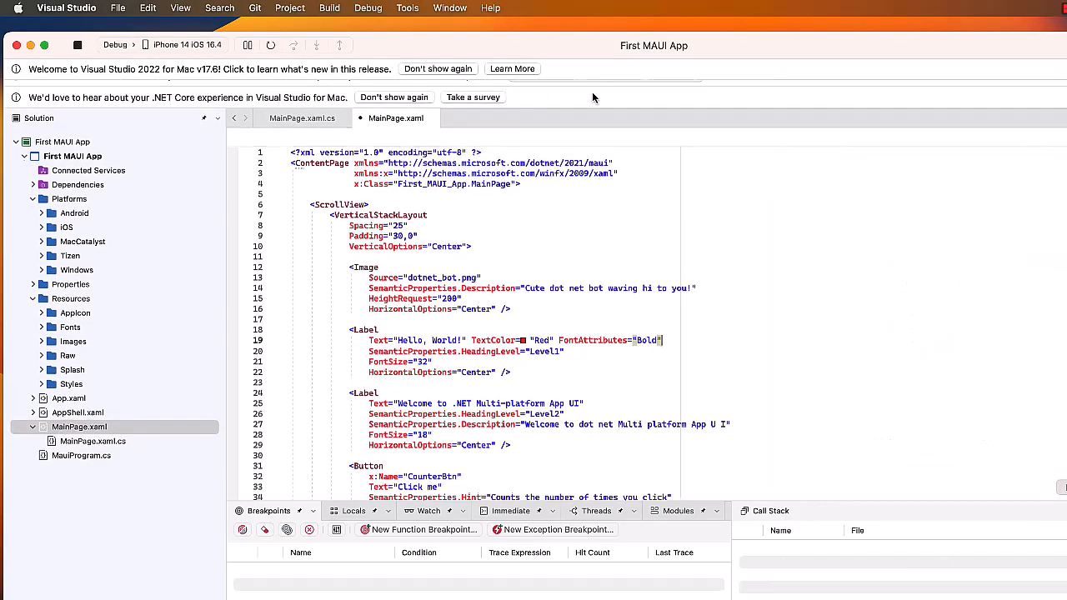
- Dismiss the survey and welcome info bars with 'Don't show again'
left_click(437, 68)
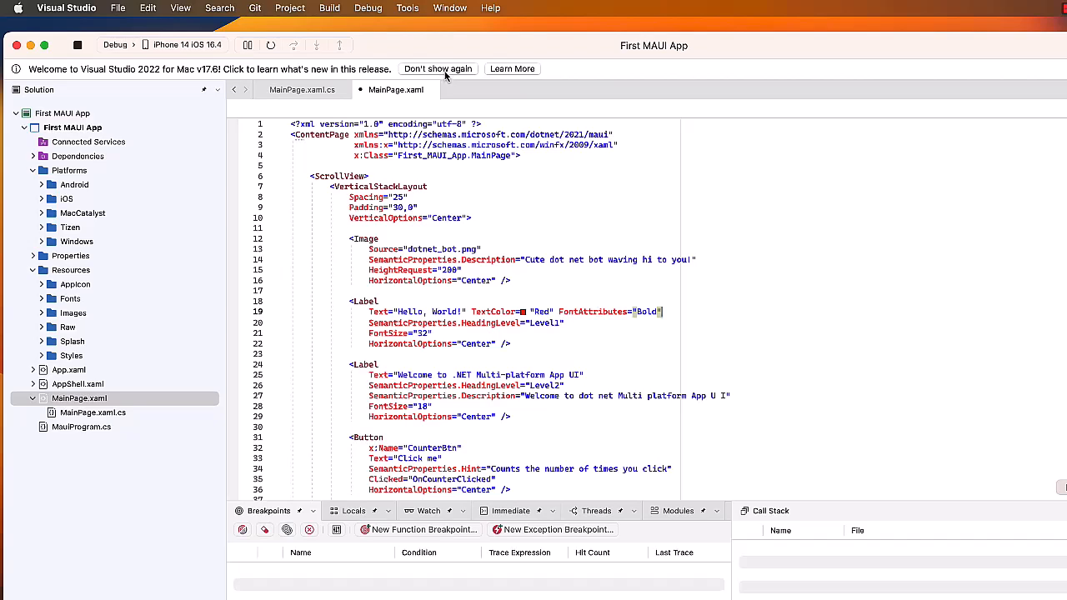
left_click(437, 68)
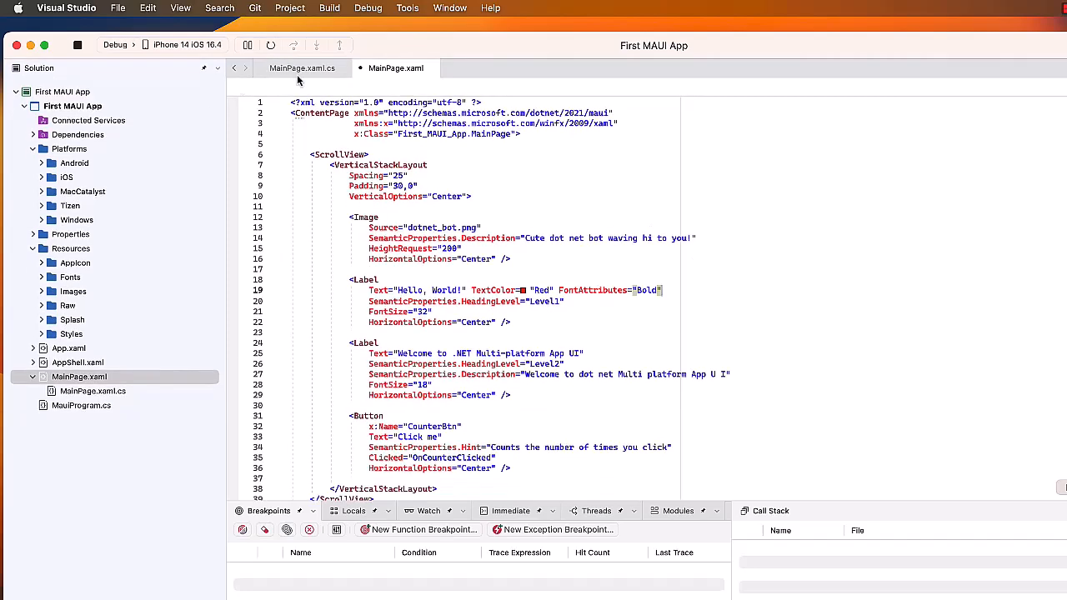
left_click(302, 66)
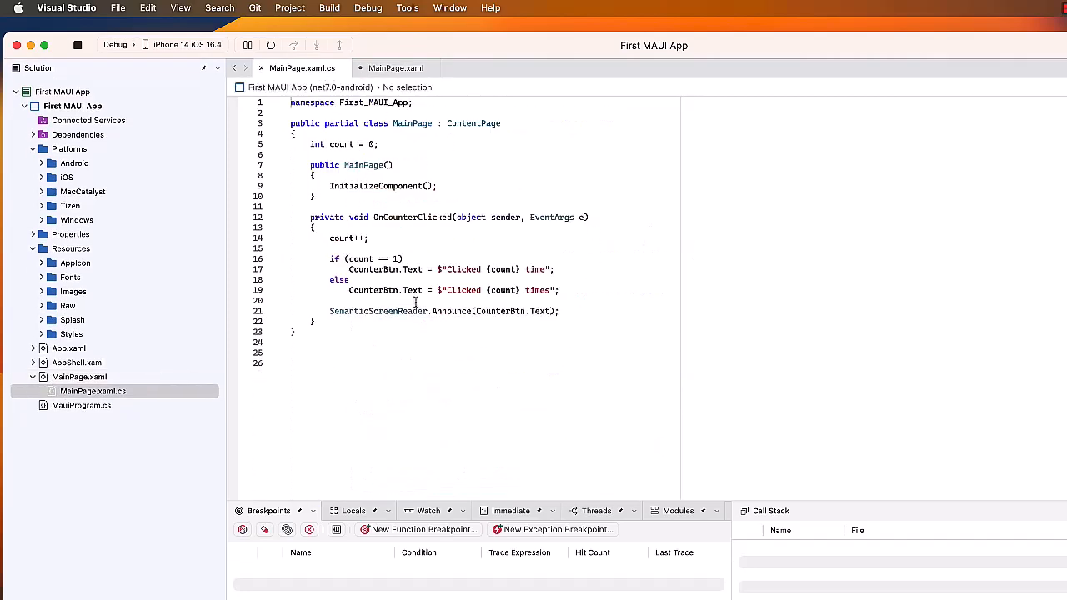
left_click(395, 67)
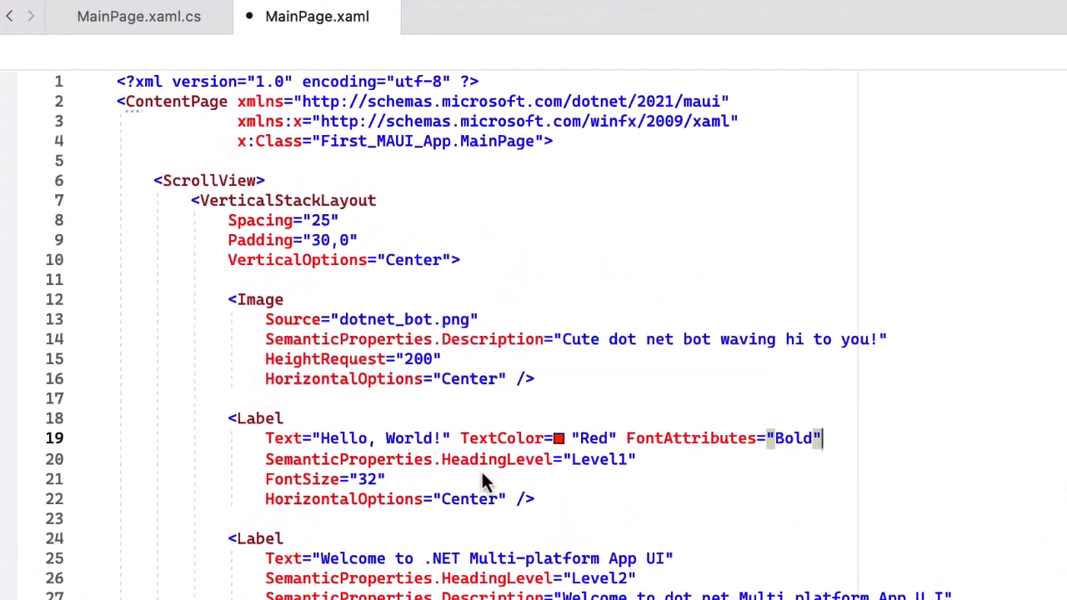
mouse_move(436, 460)
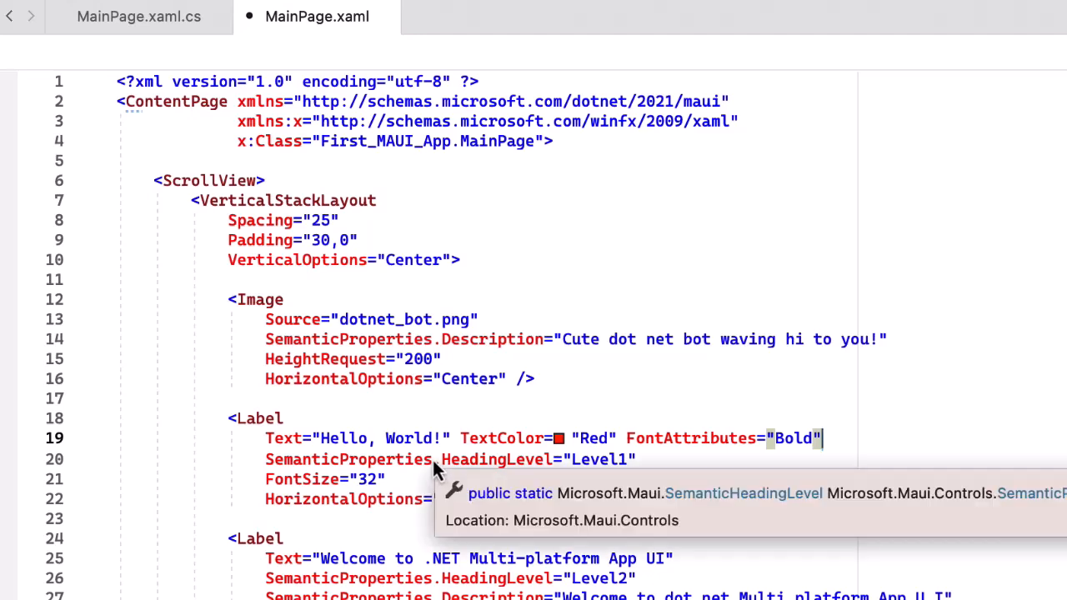